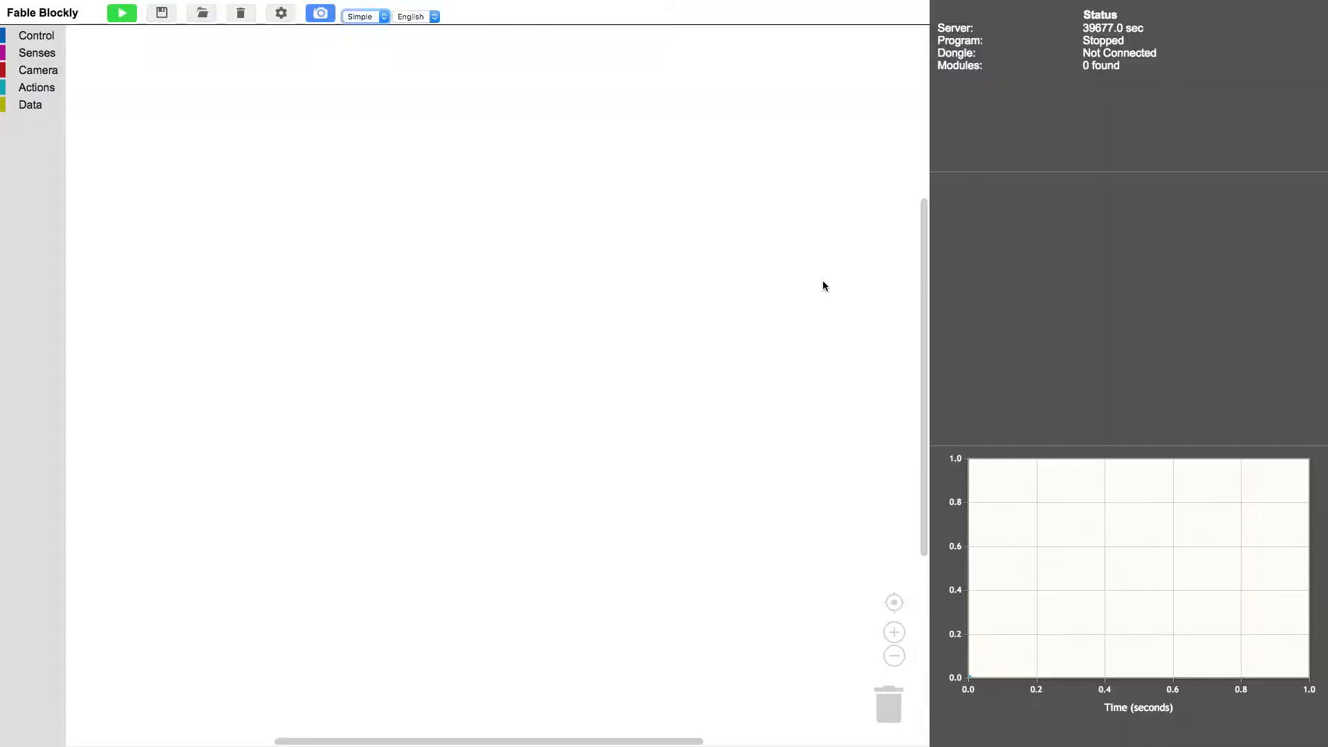
mouse_move(817, 283)
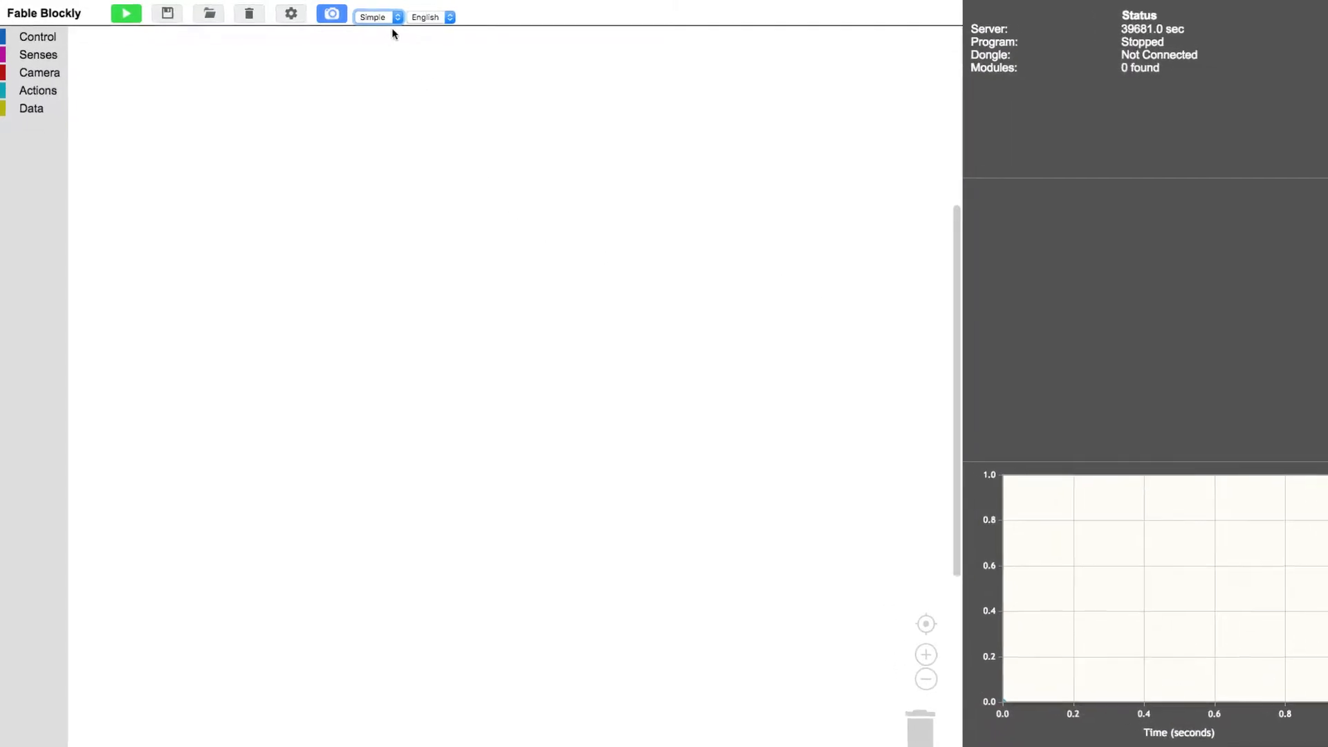
Step: Switch the block set from Simple to Full
left_click(377, 16)
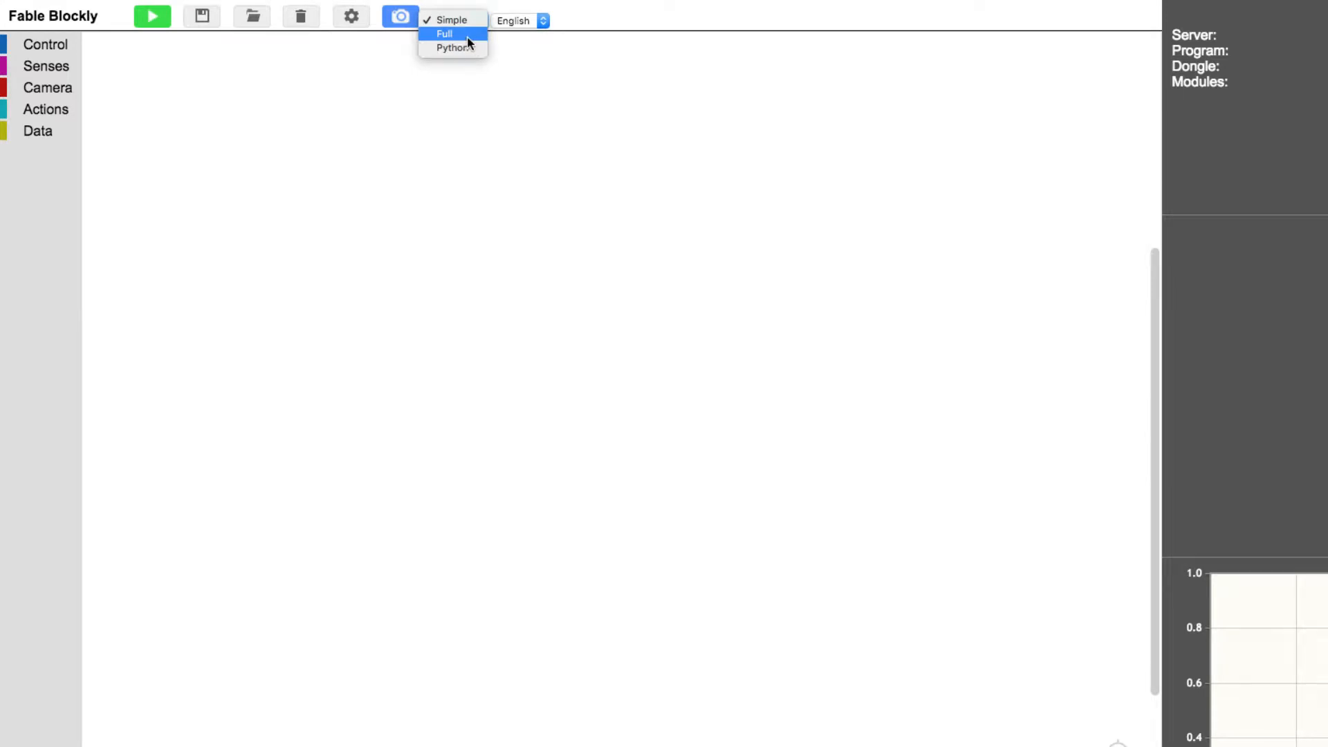
left_click(445, 34)
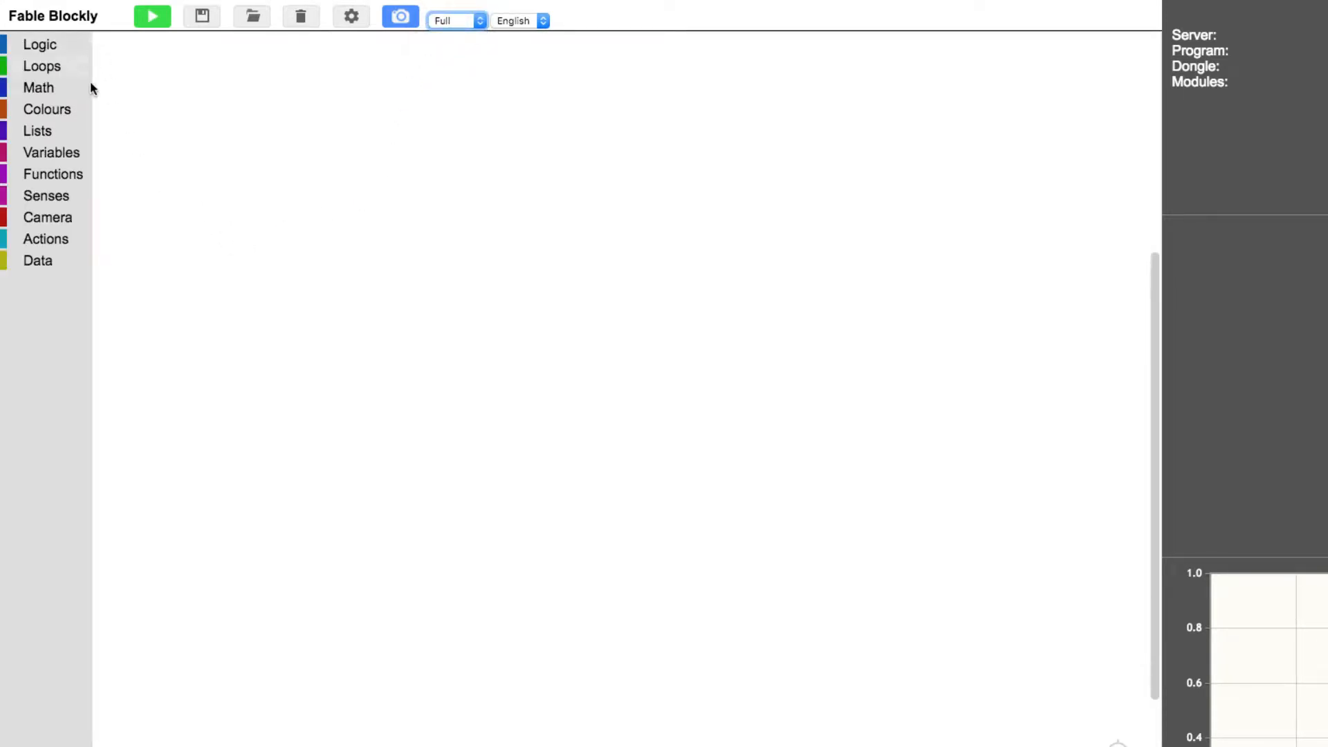
mouse_move(131, 94)
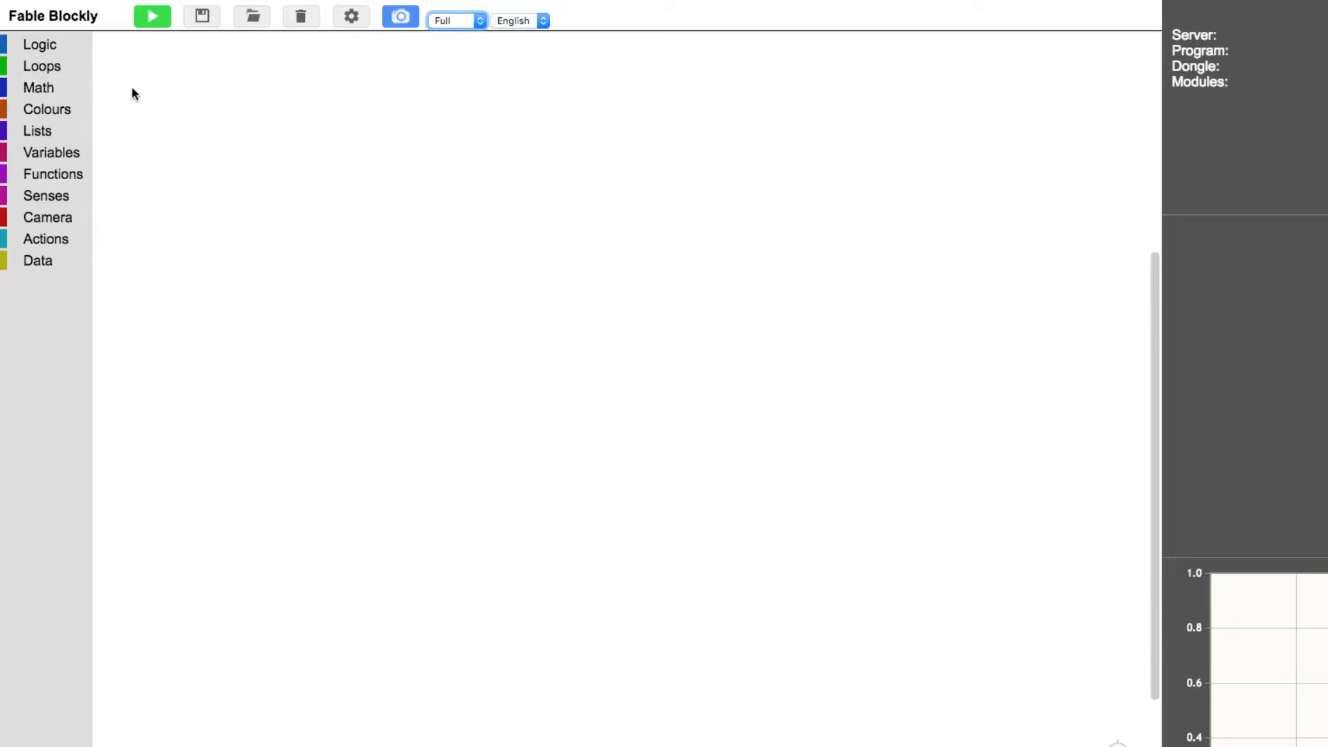
Step: Place a repeat-while-true loop on the workspace and show the Actions blocks
left_click(42, 66)
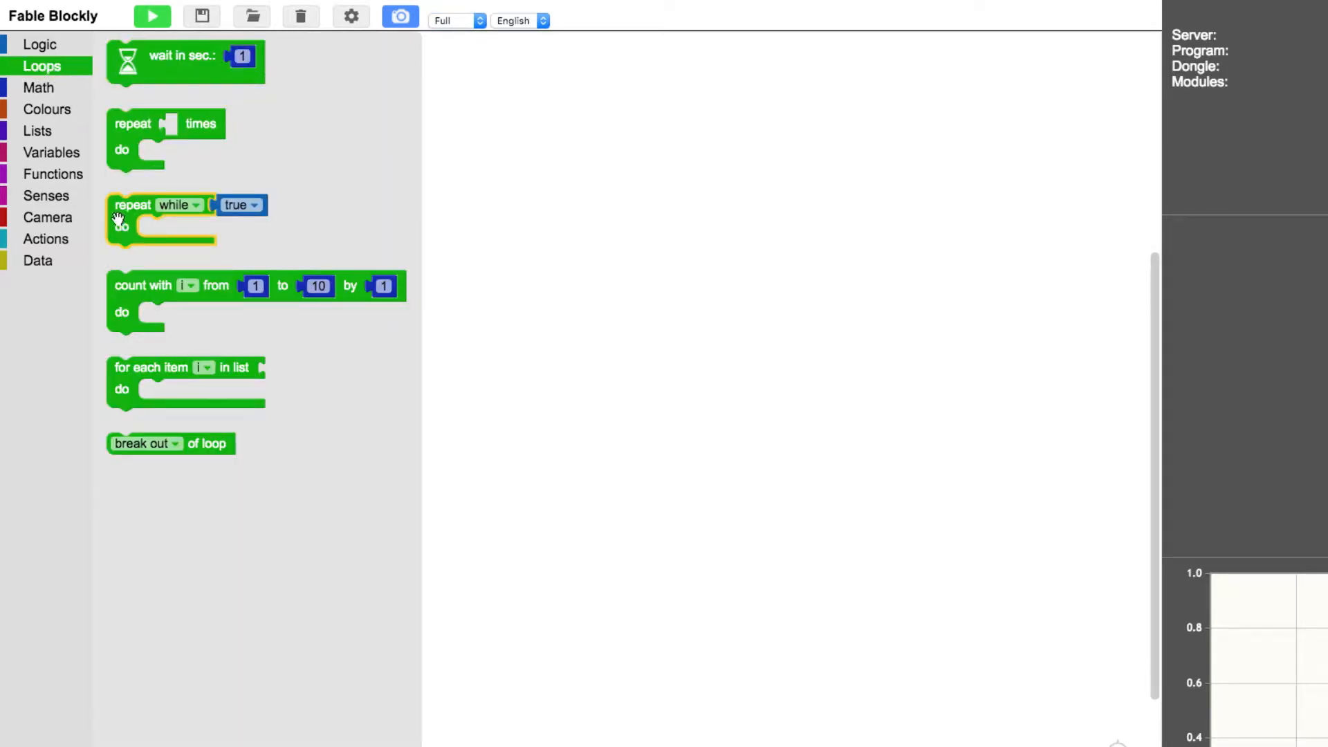
left_click_drag(162, 211, 347, 212)
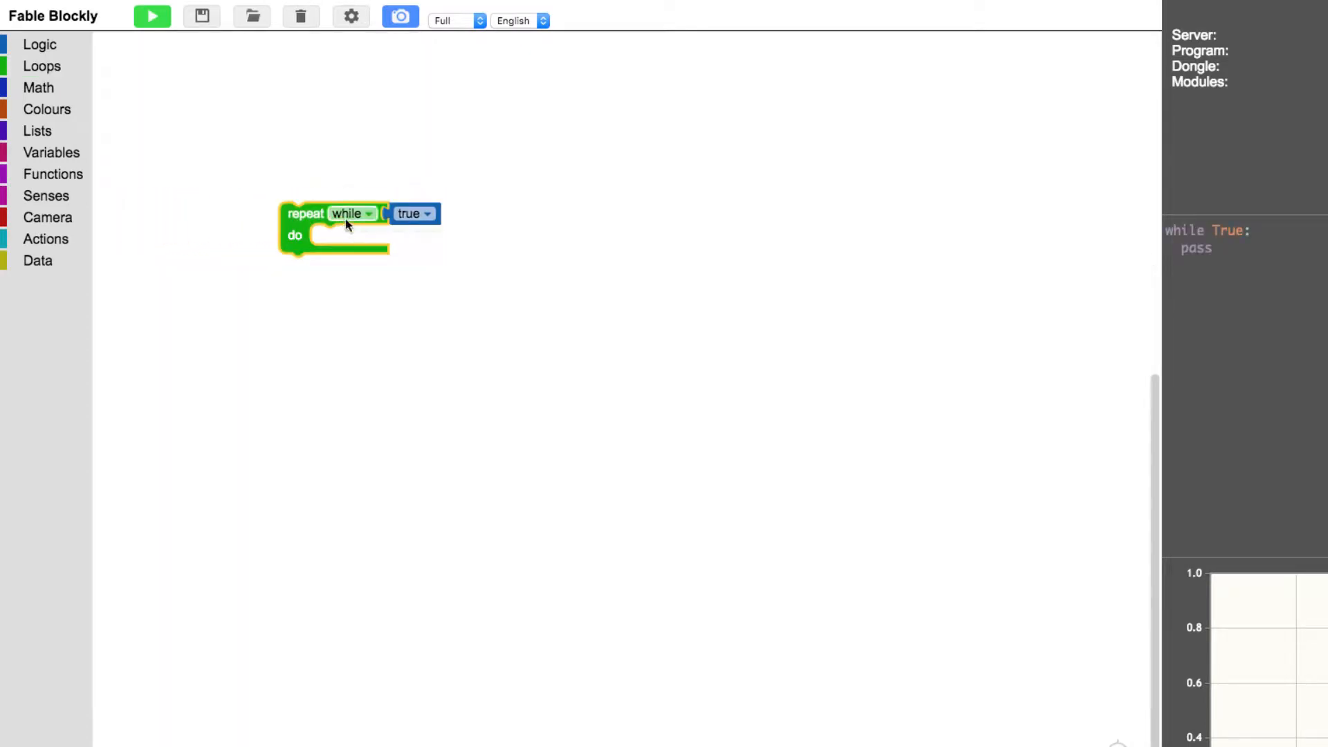
left_click(46, 239)
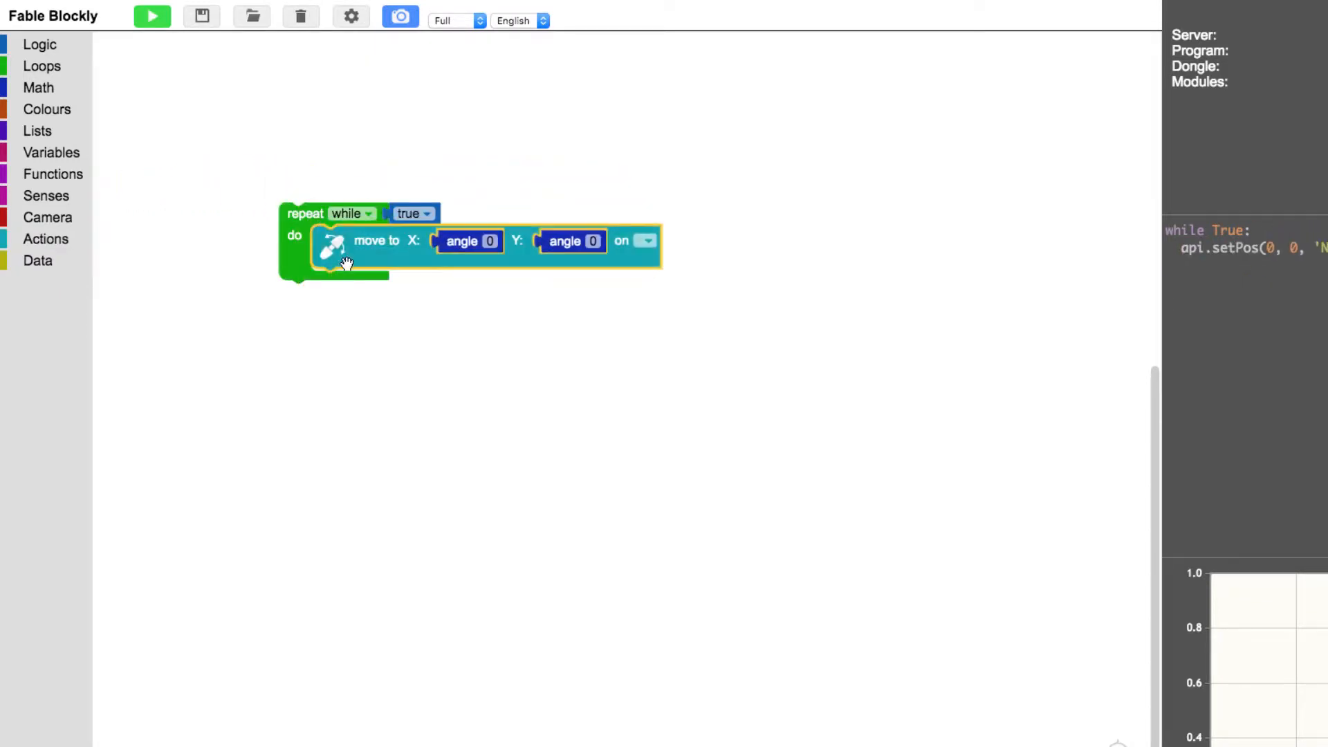
mouse_move(60, 217)
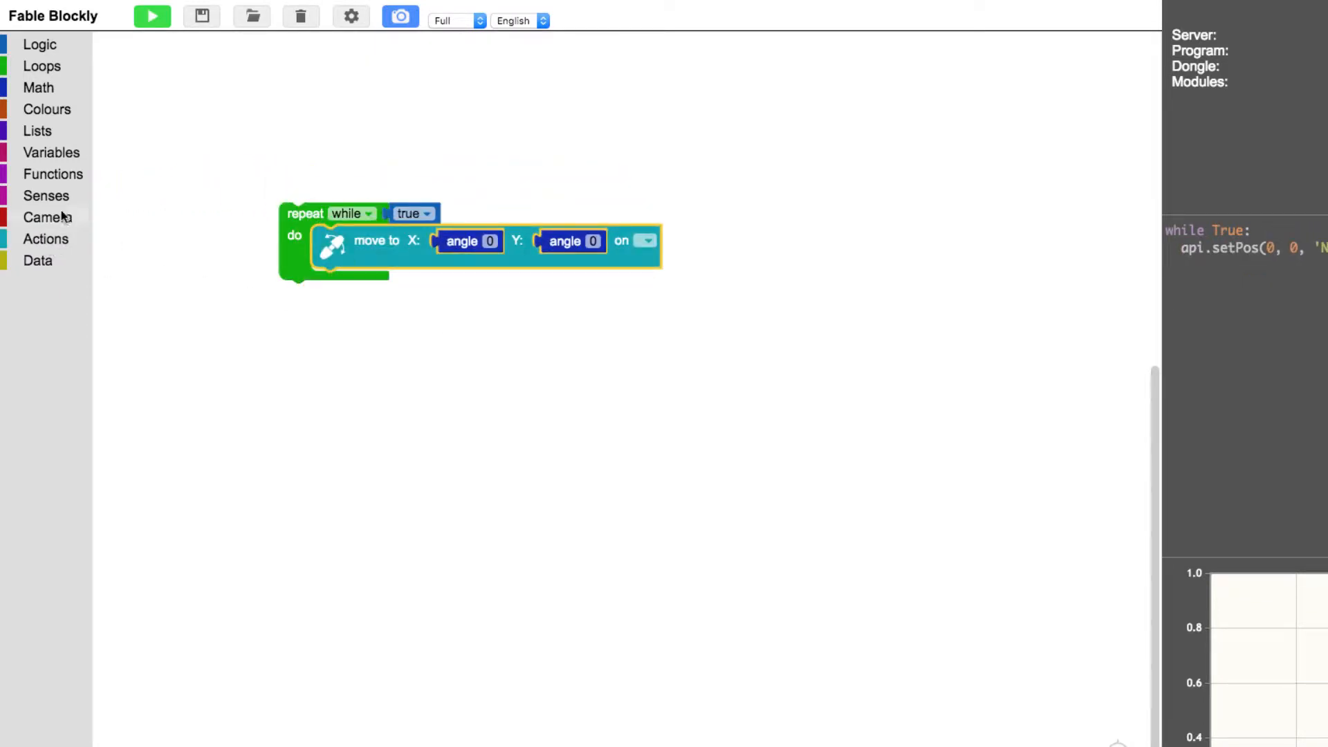
Step: Show the Senses category with its acceleration and angle readings
left_click(46, 196)
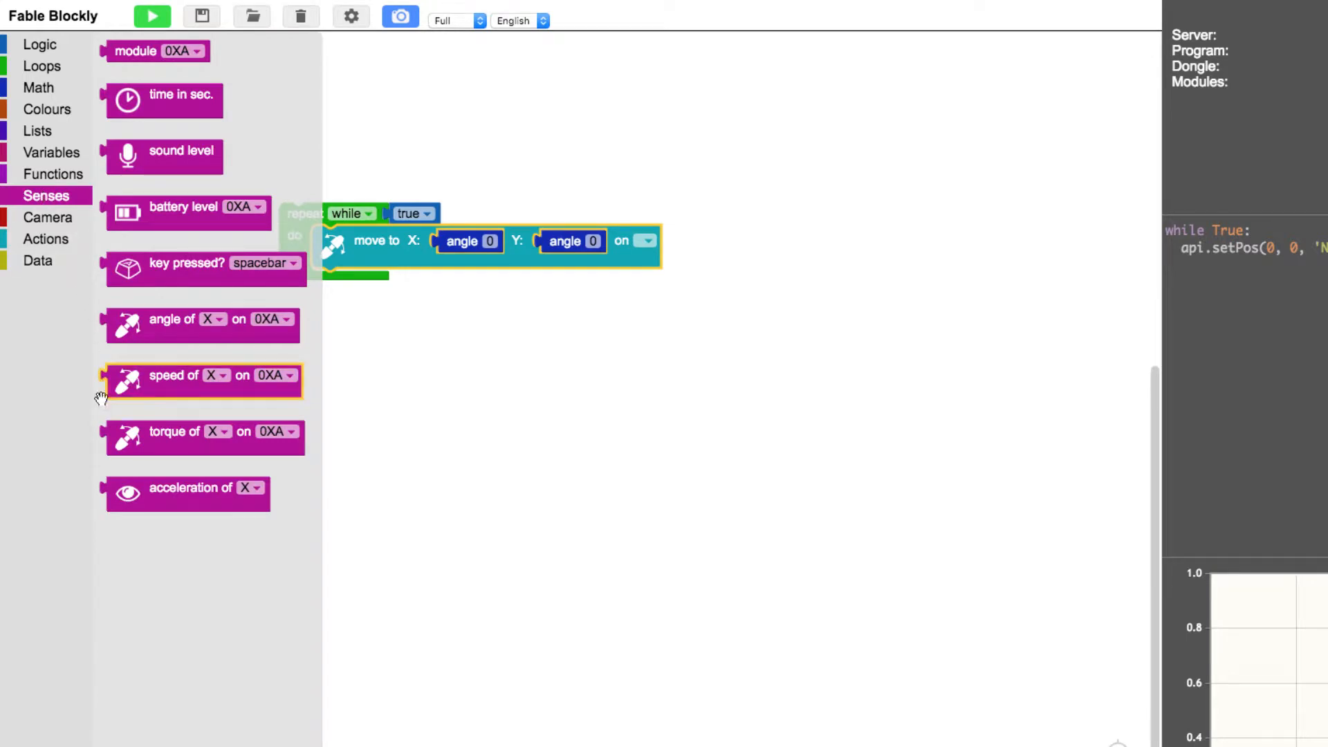
mouse_move(123, 498)
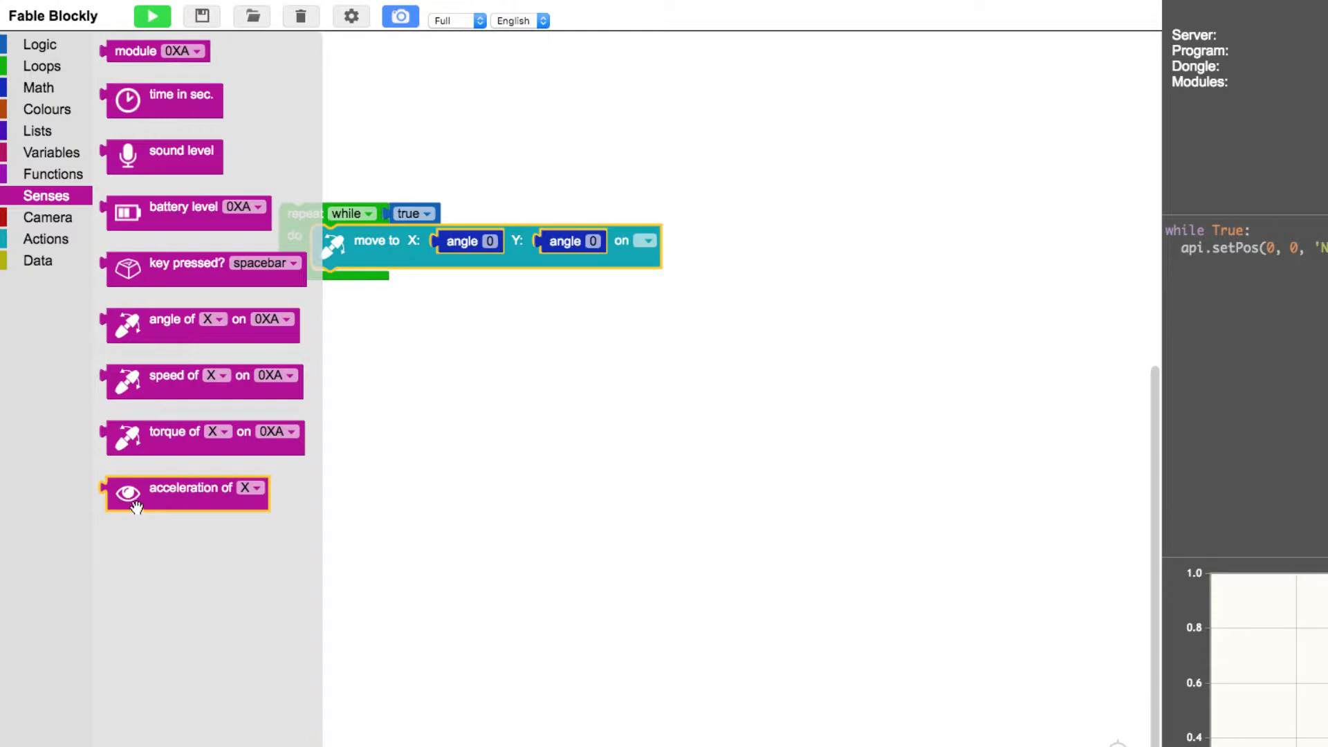
mouse_move(136, 506)
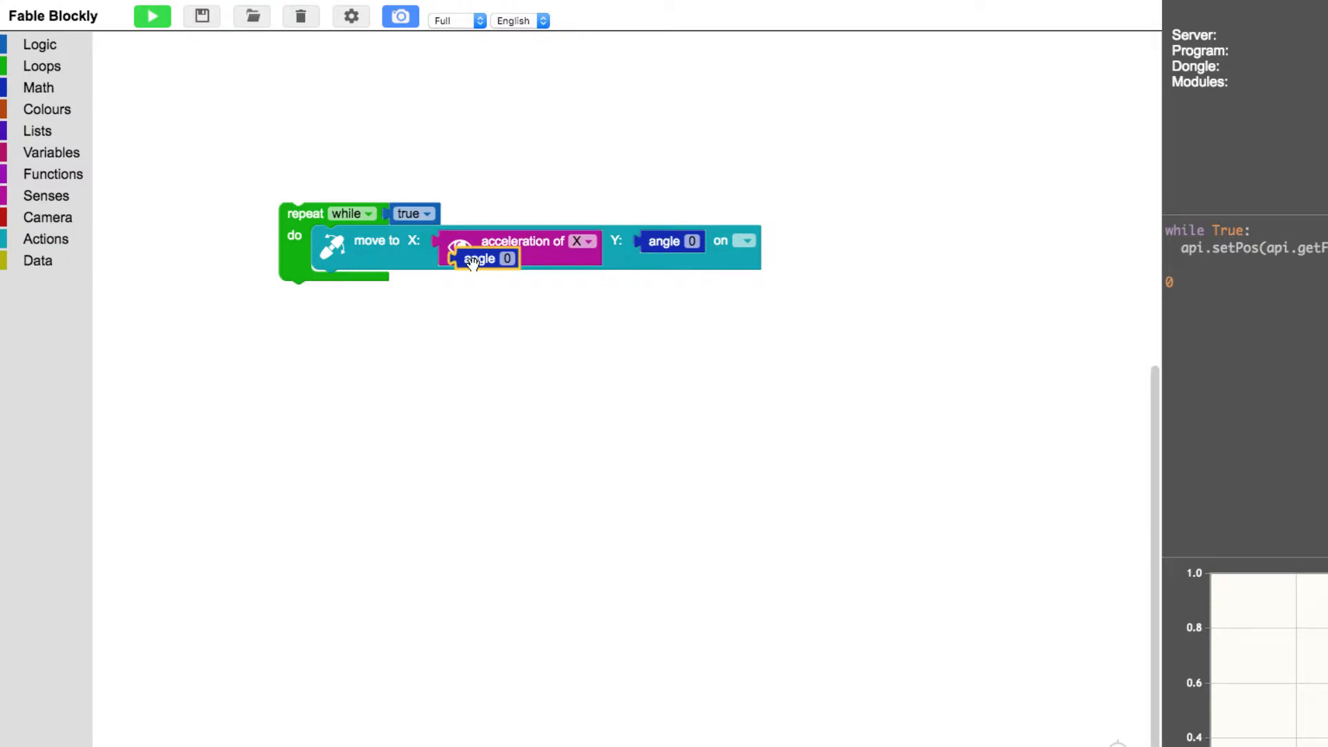
mouse_move(476, 265)
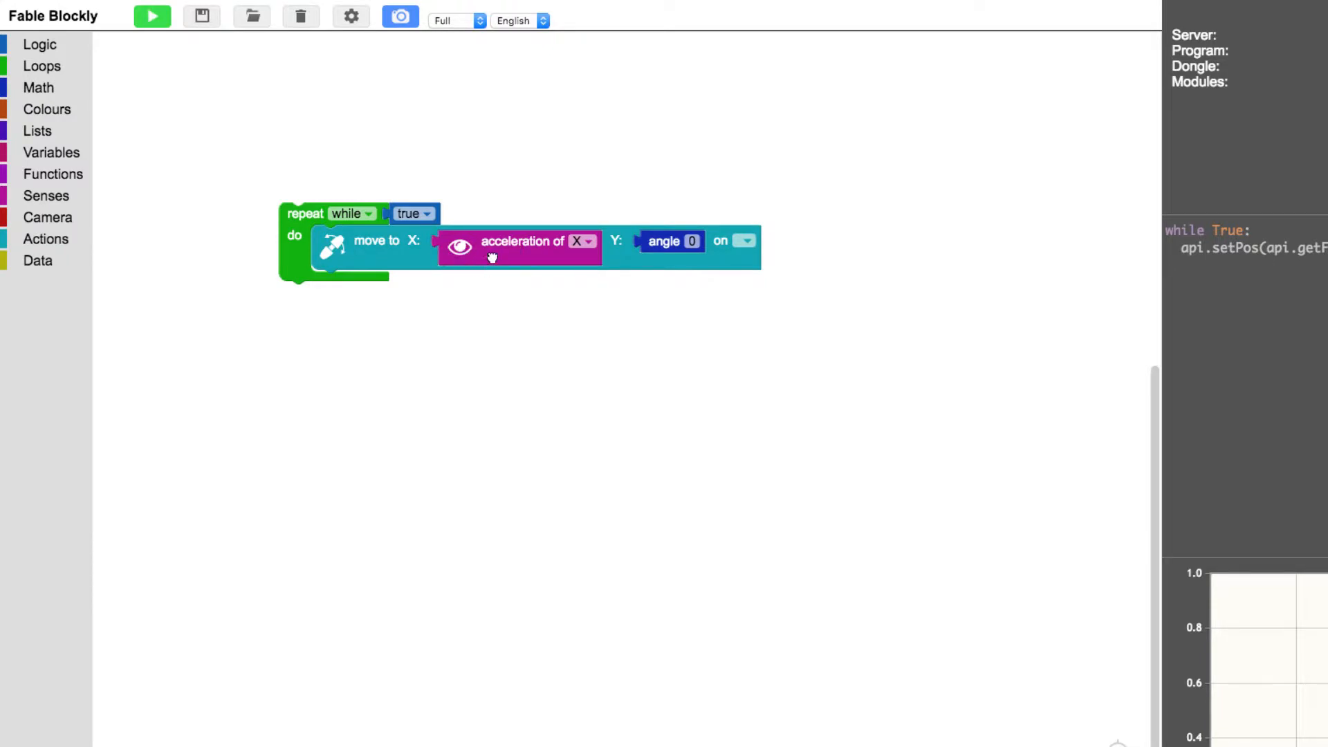
mouse_move(492, 246)
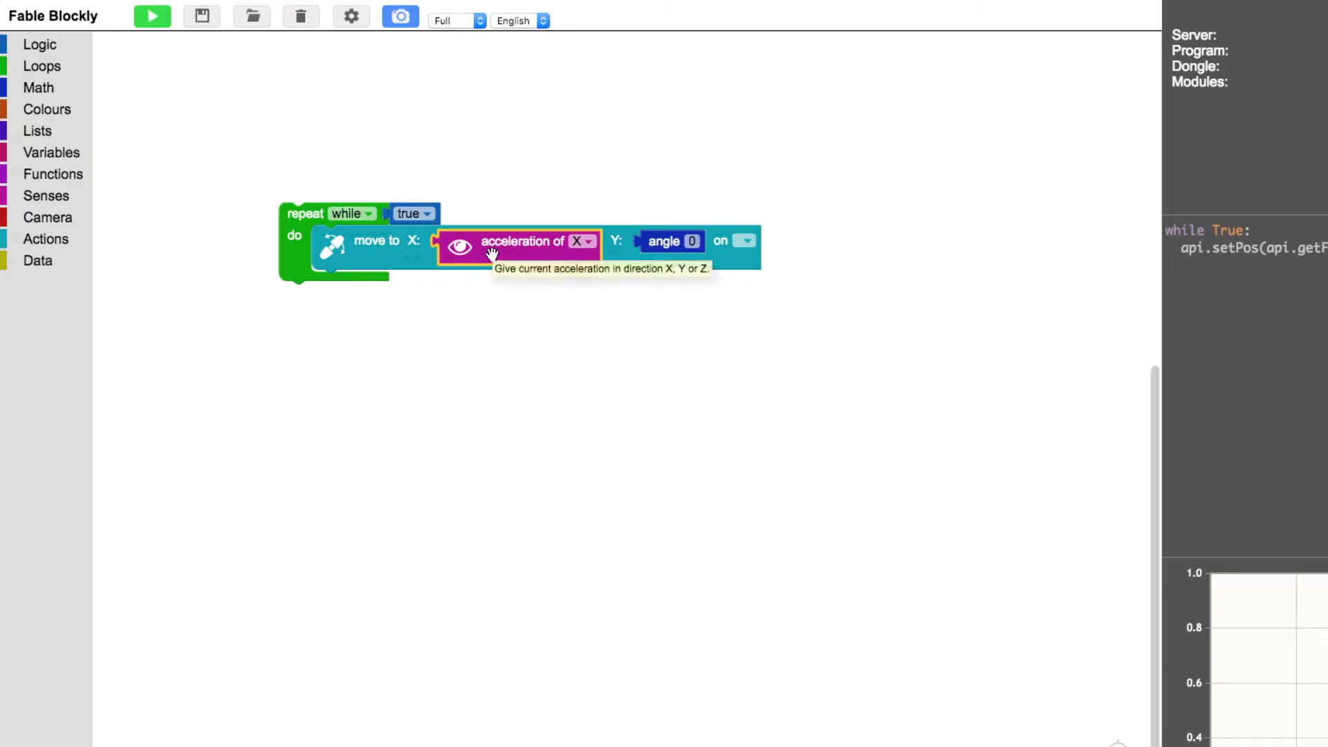
Step: Duplicate 'acceleration of X', set the copy to Y, and target module PCA
right_click(521, 246)
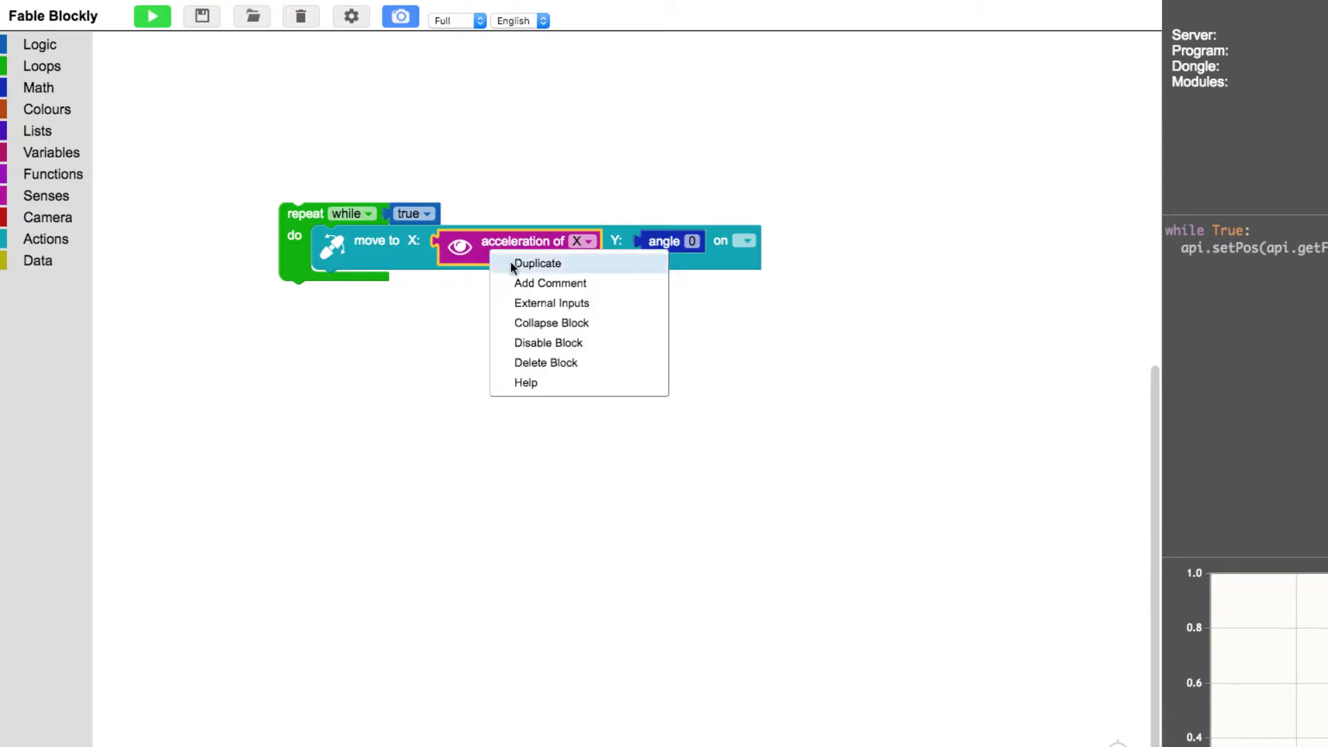
left_click(537, 263)
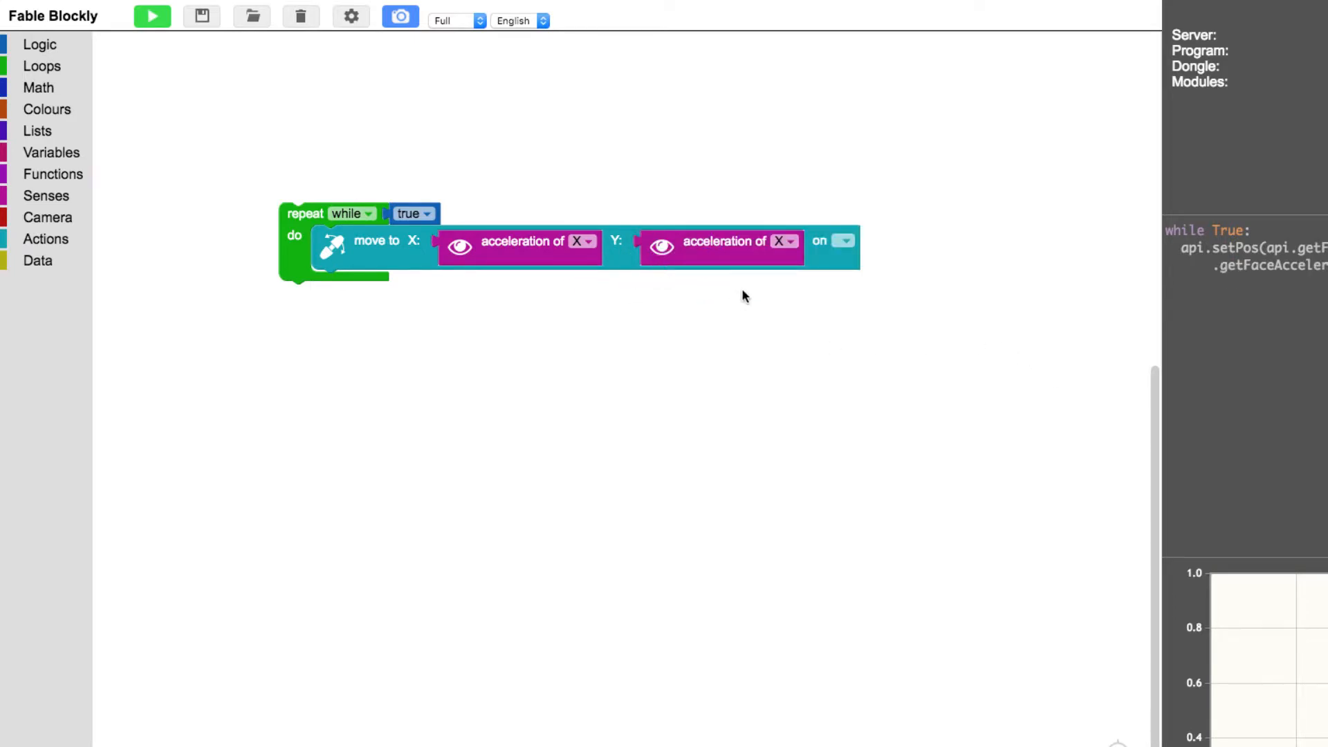
left_click(783, 241)
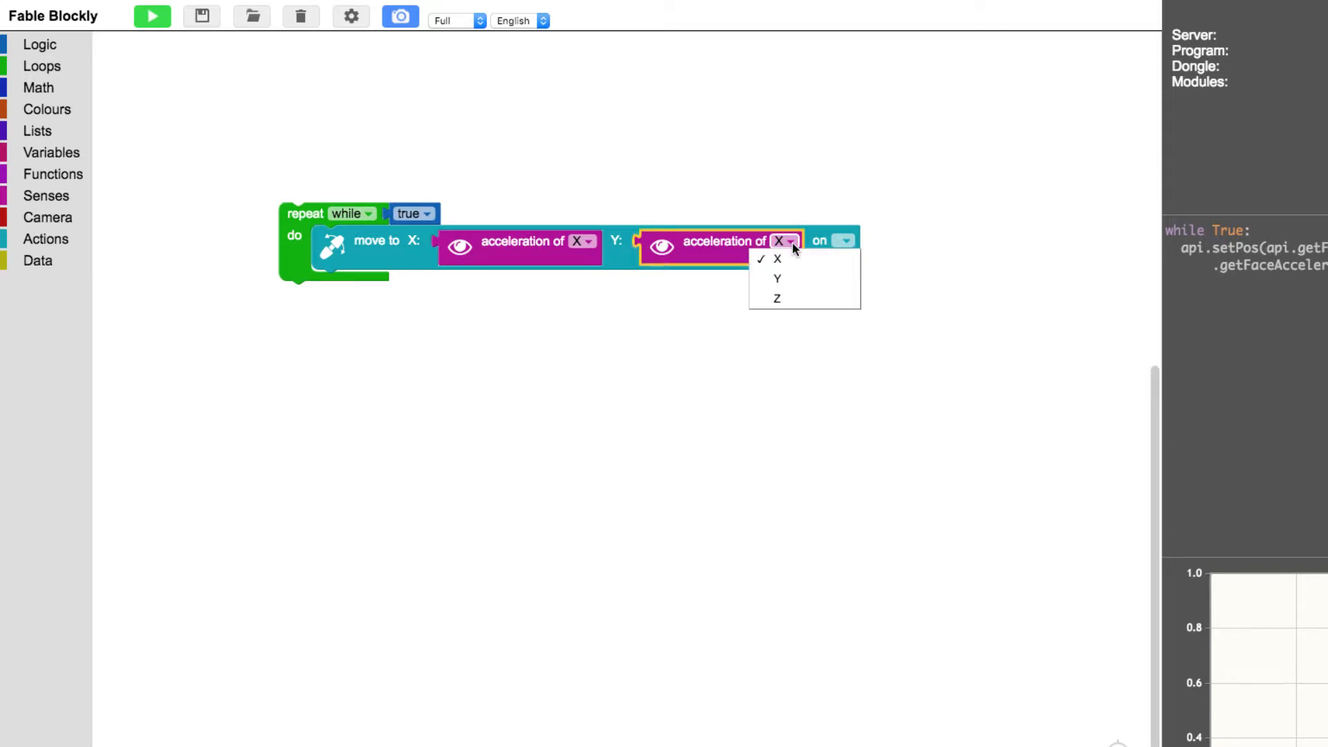
left_click(777, 278)
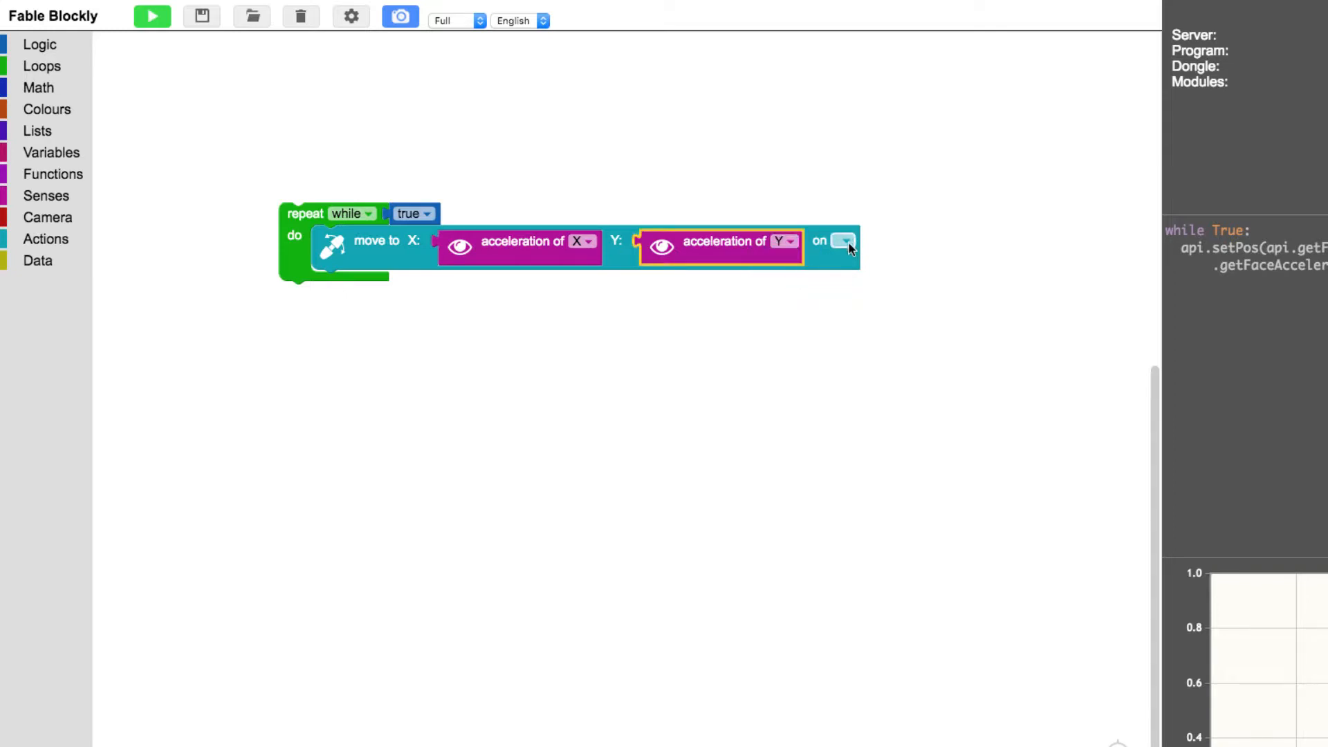
left_click(843, 242)
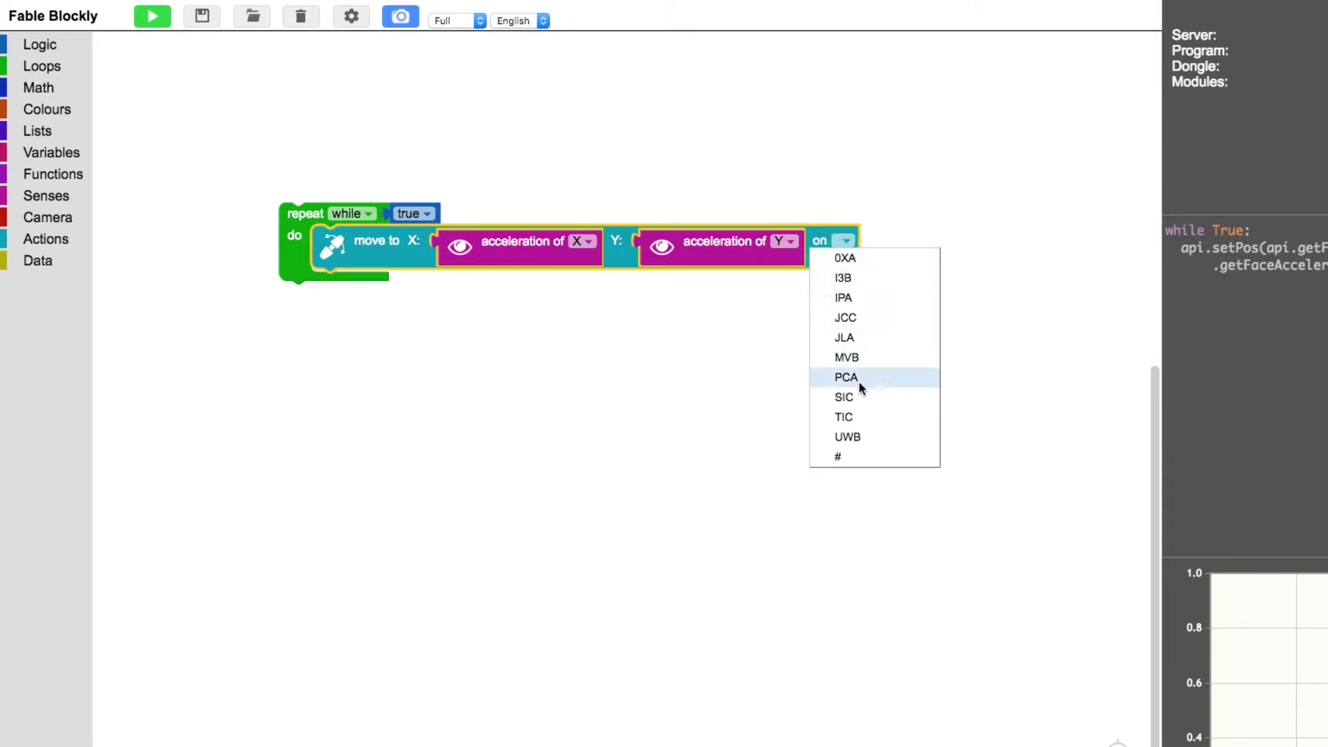
left_click(846, 378)
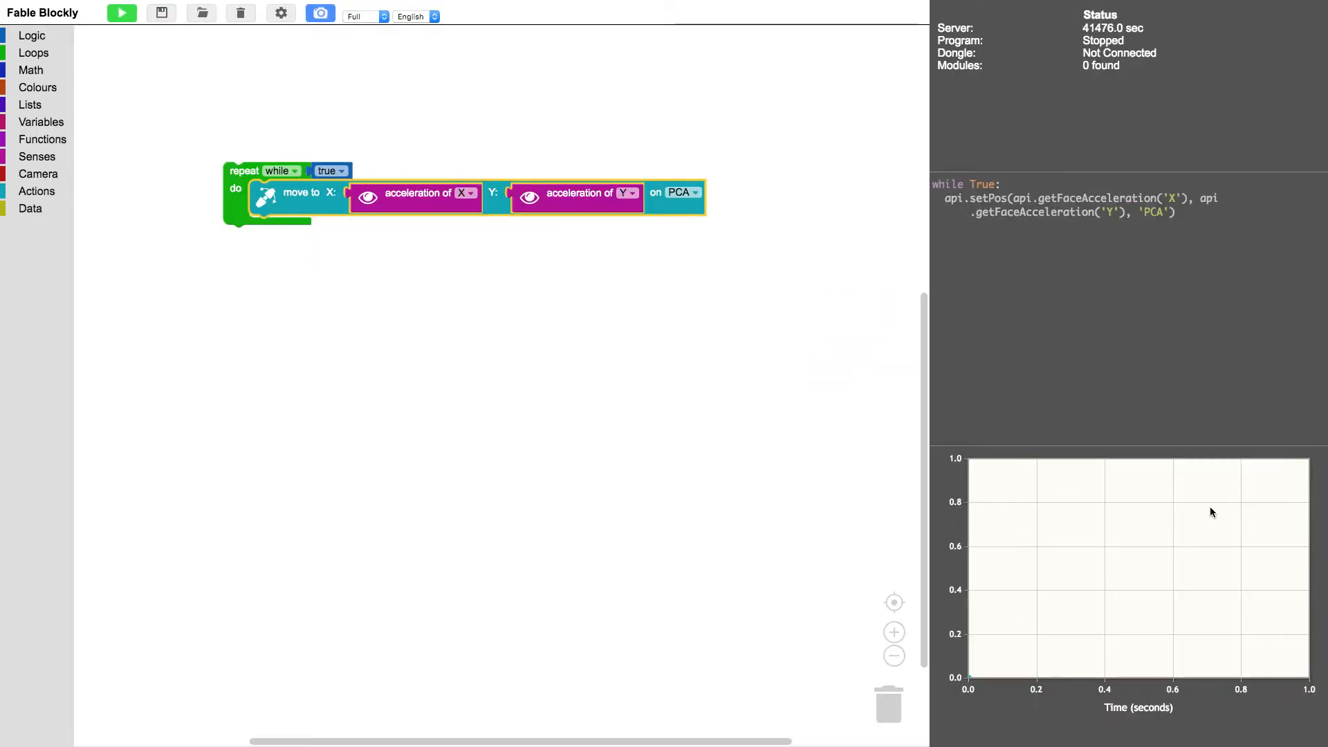
mouse_move(720, 642)
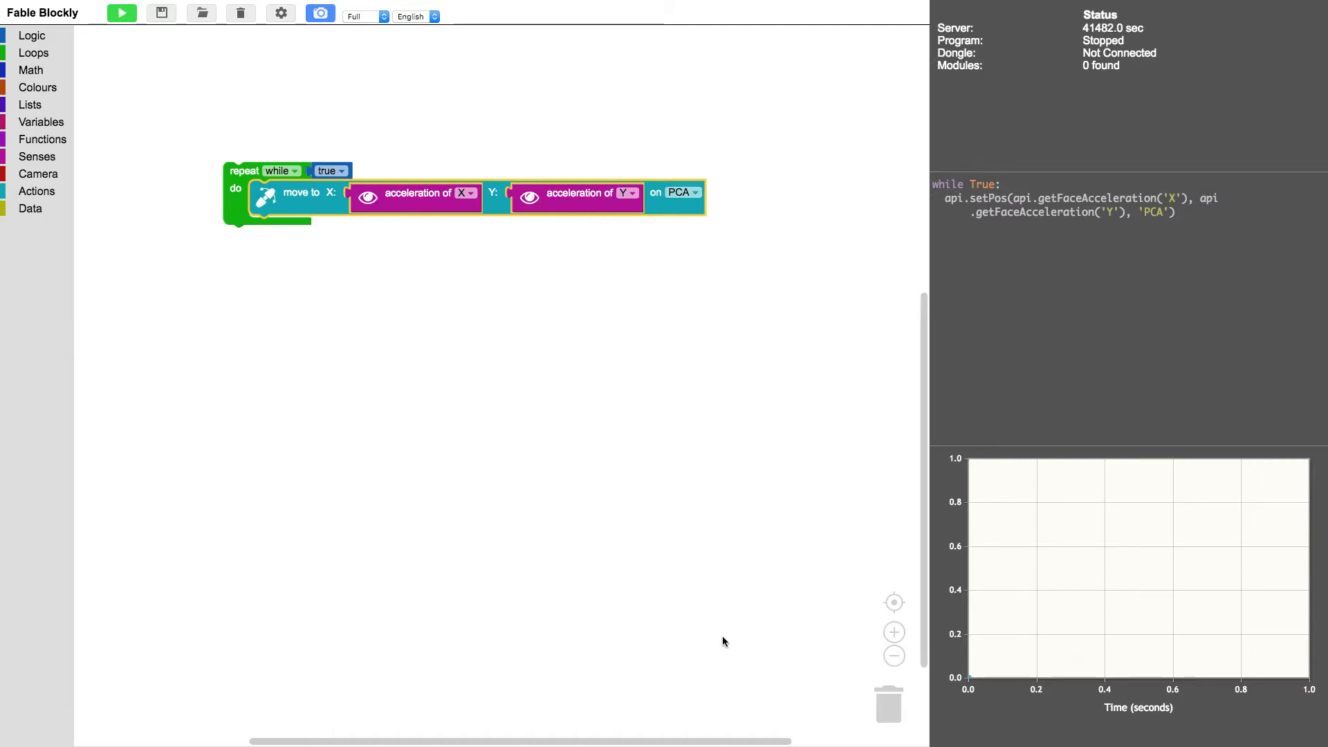
mouse_move(717, 635)
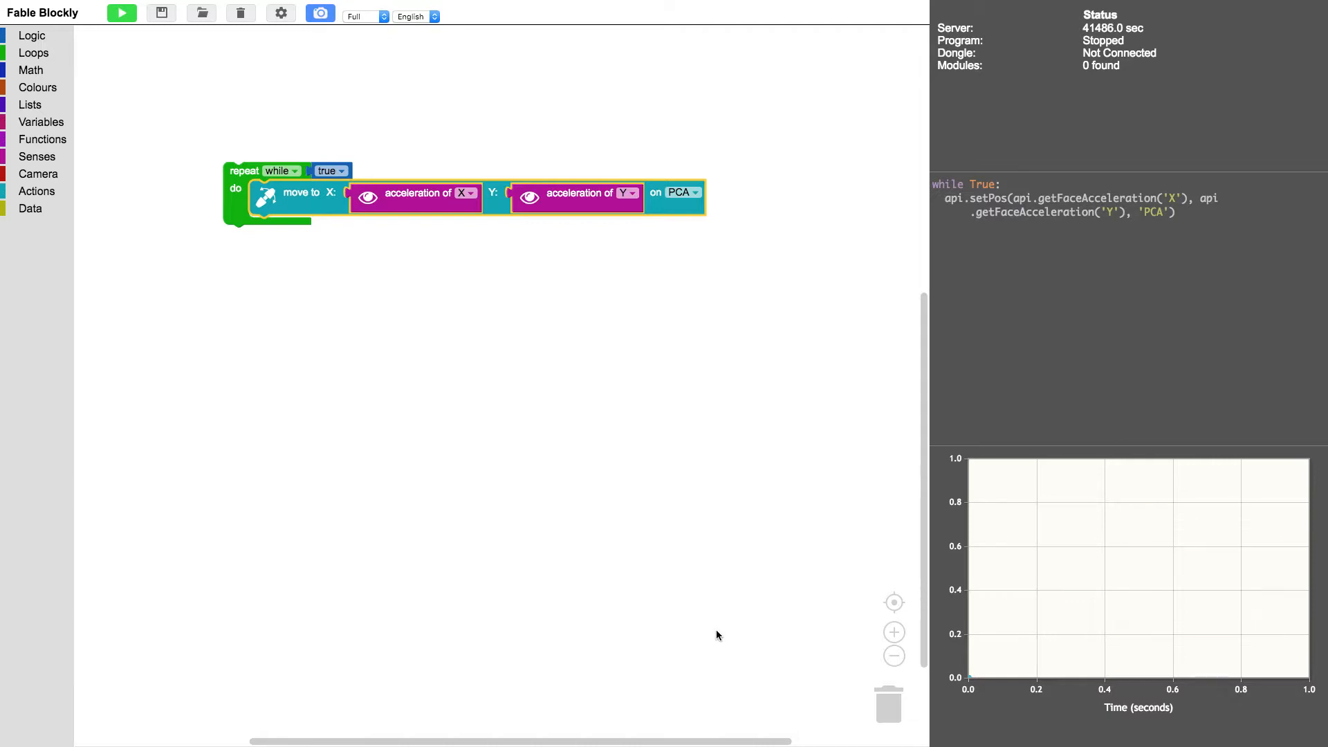
mouse_move(766, 479)
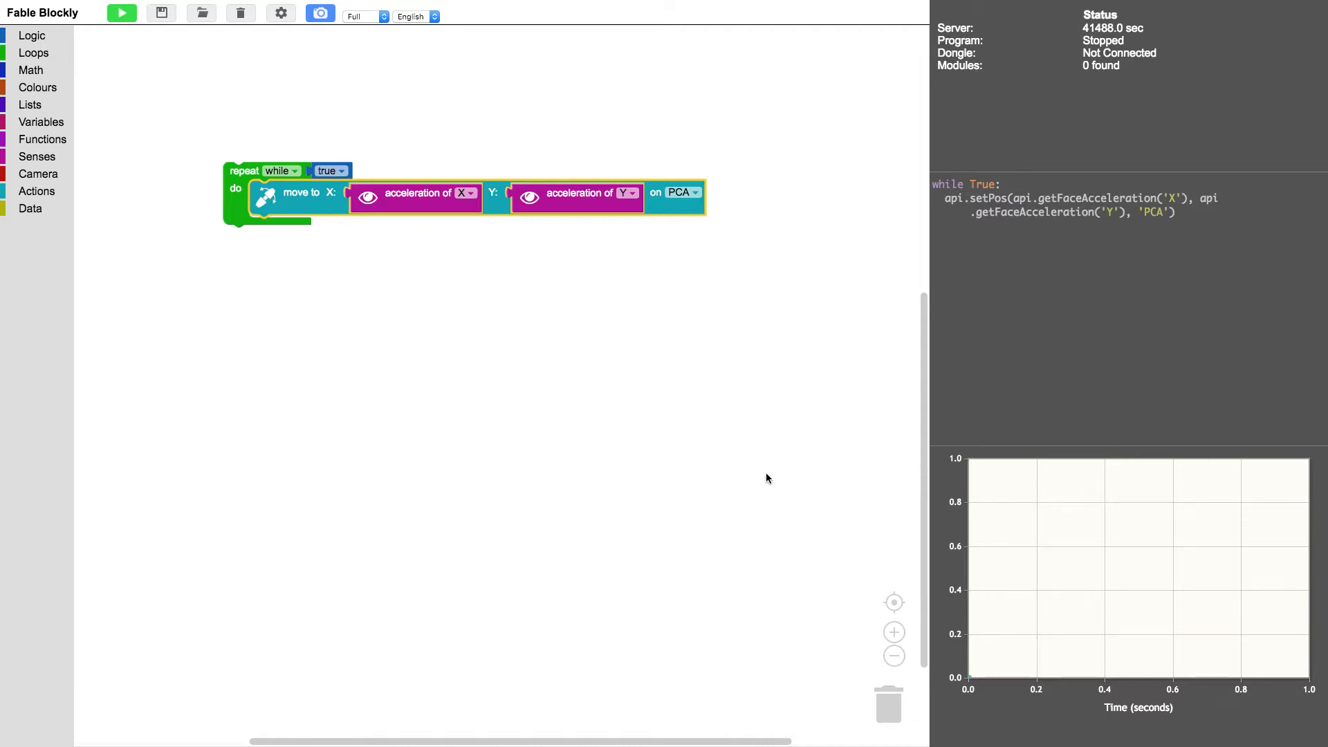
mouse_move(1212, 512)
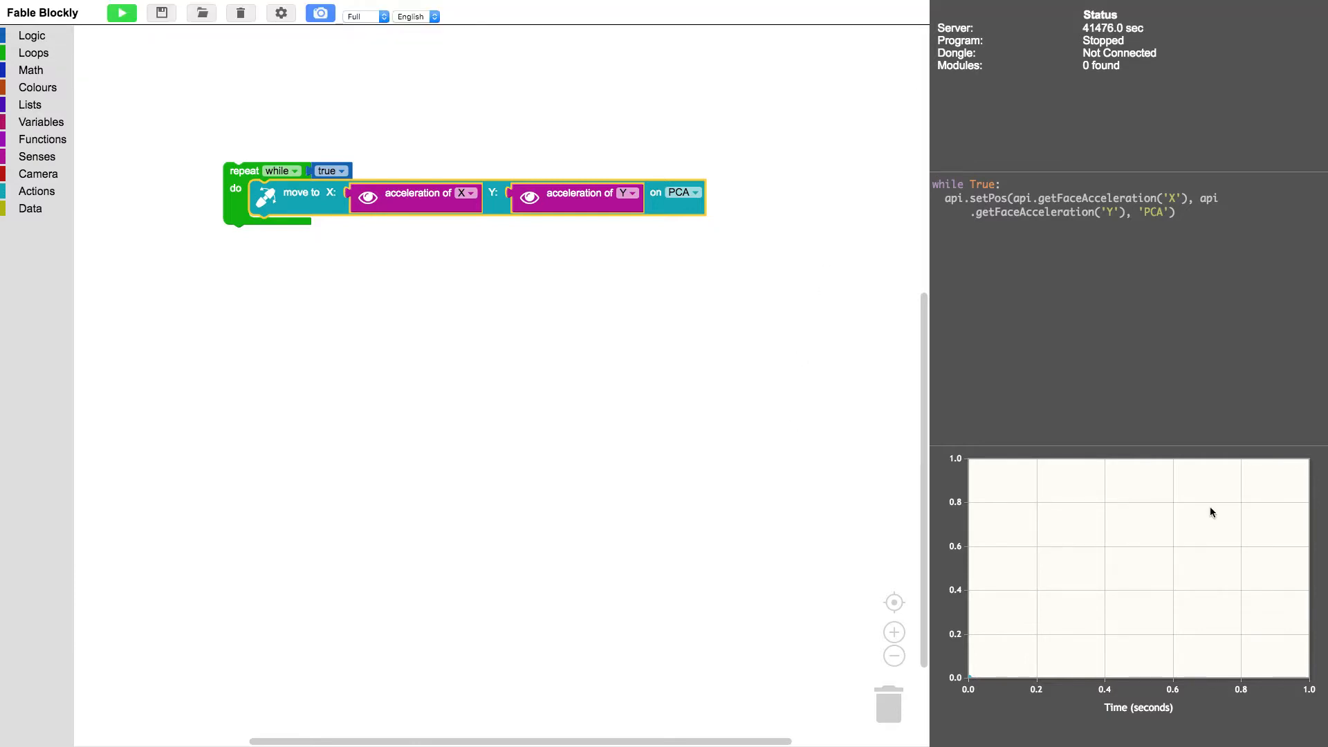
mouse_move(720, 644)
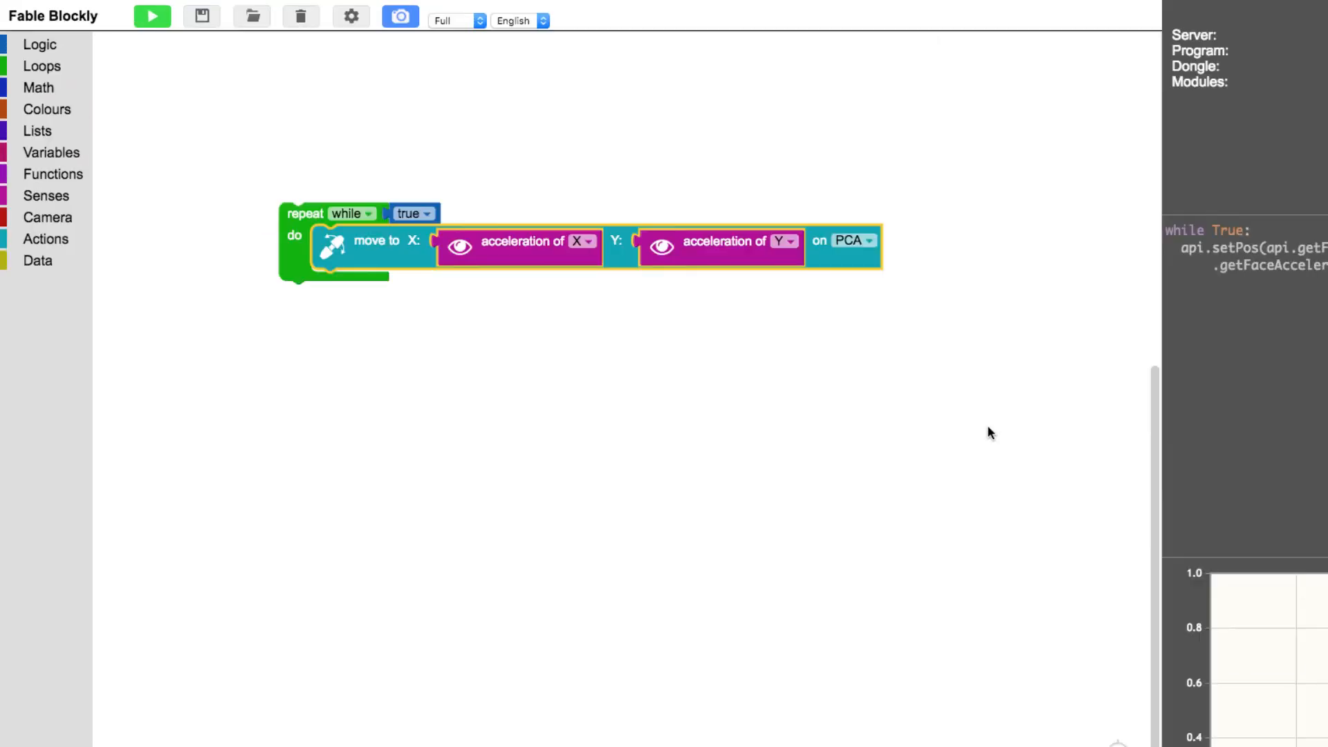
mouse_move(117, 233)
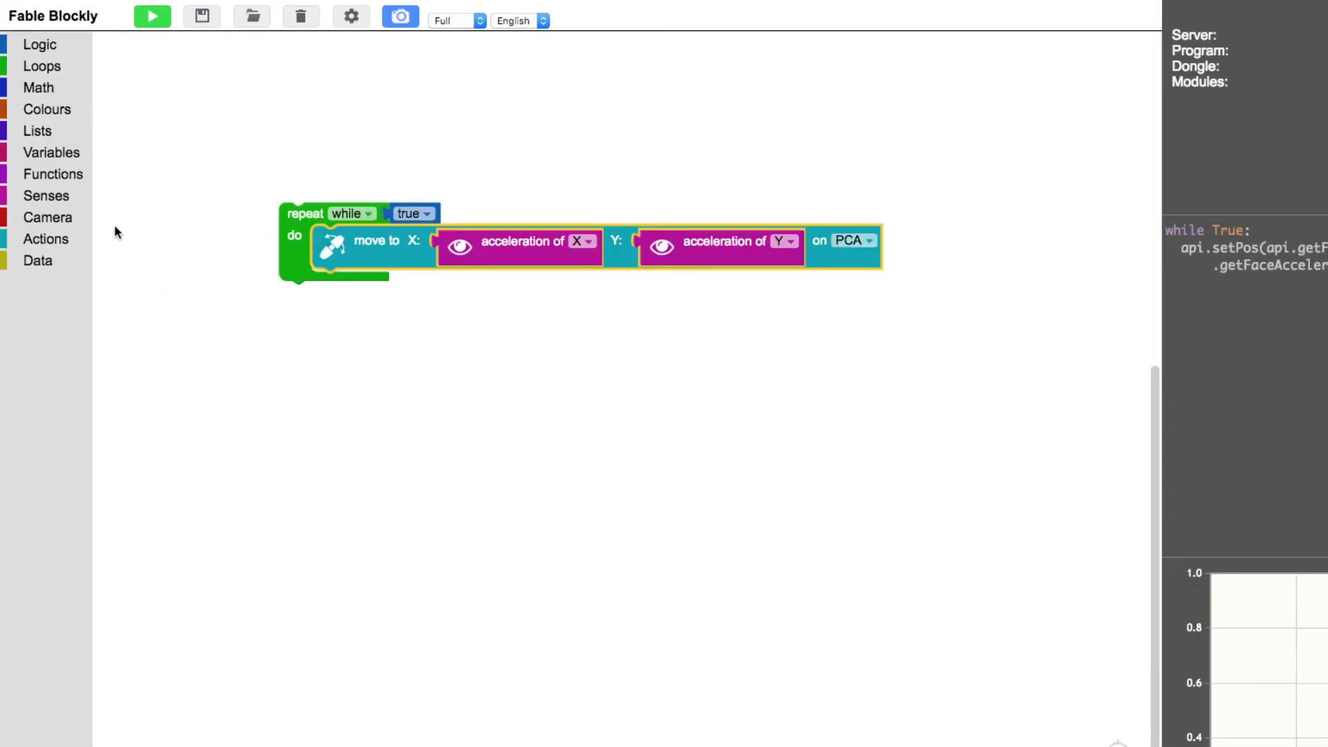
Step: Build an arithmetic block multiplying acceleration of X by 10 for the X input
left_click(38, 87)
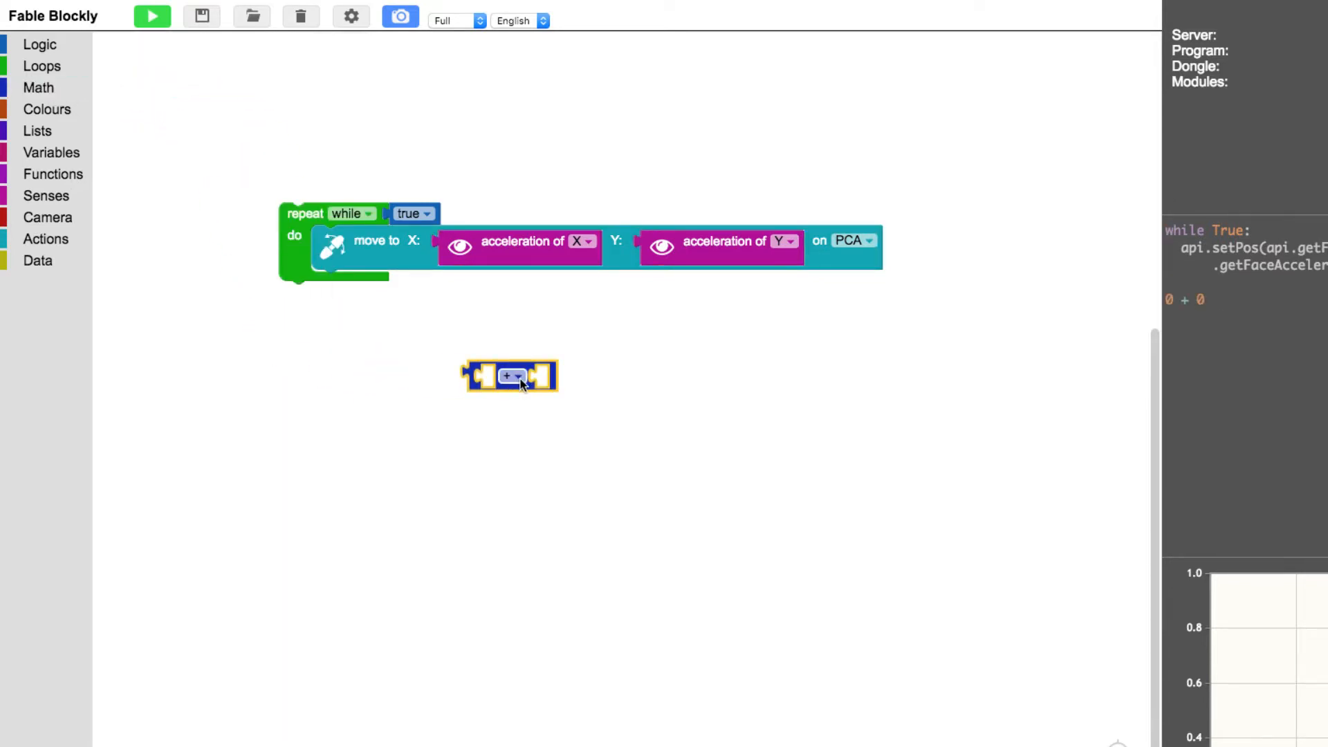
left_click(512, 376)
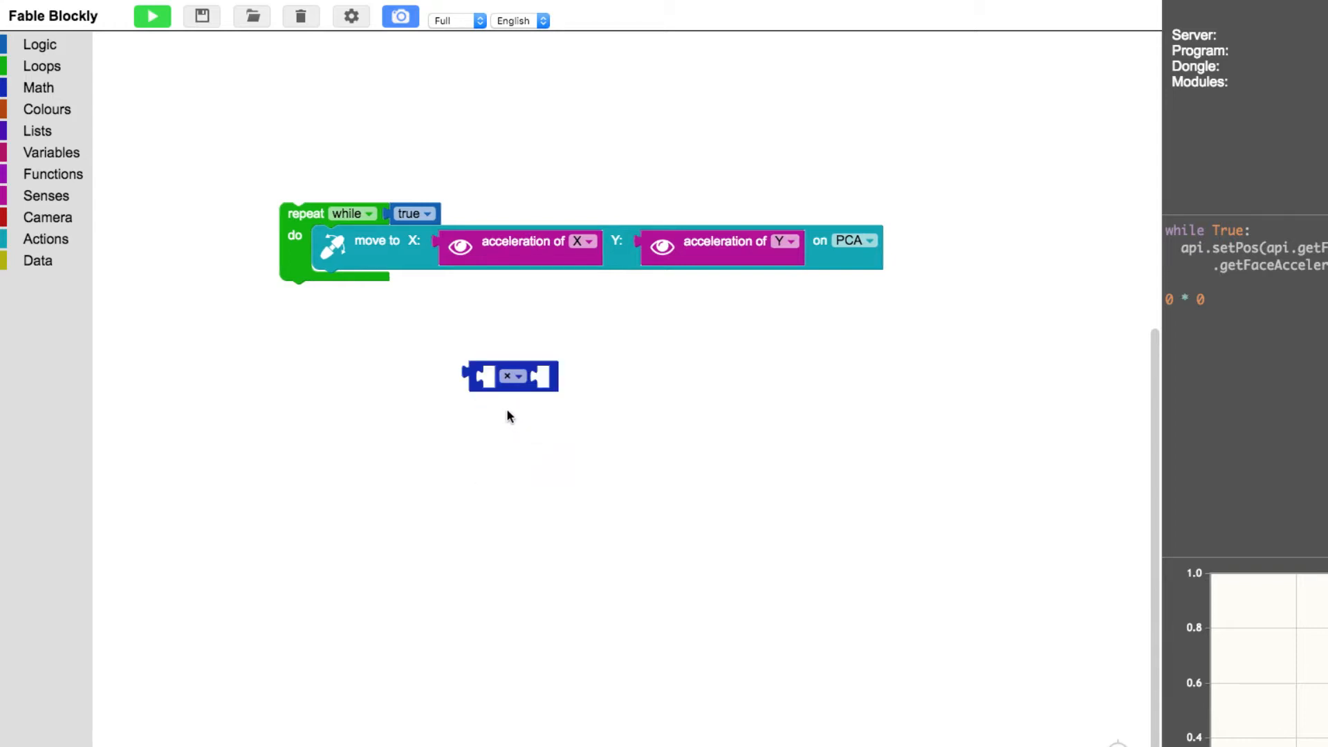
mouse_move(495, 246)
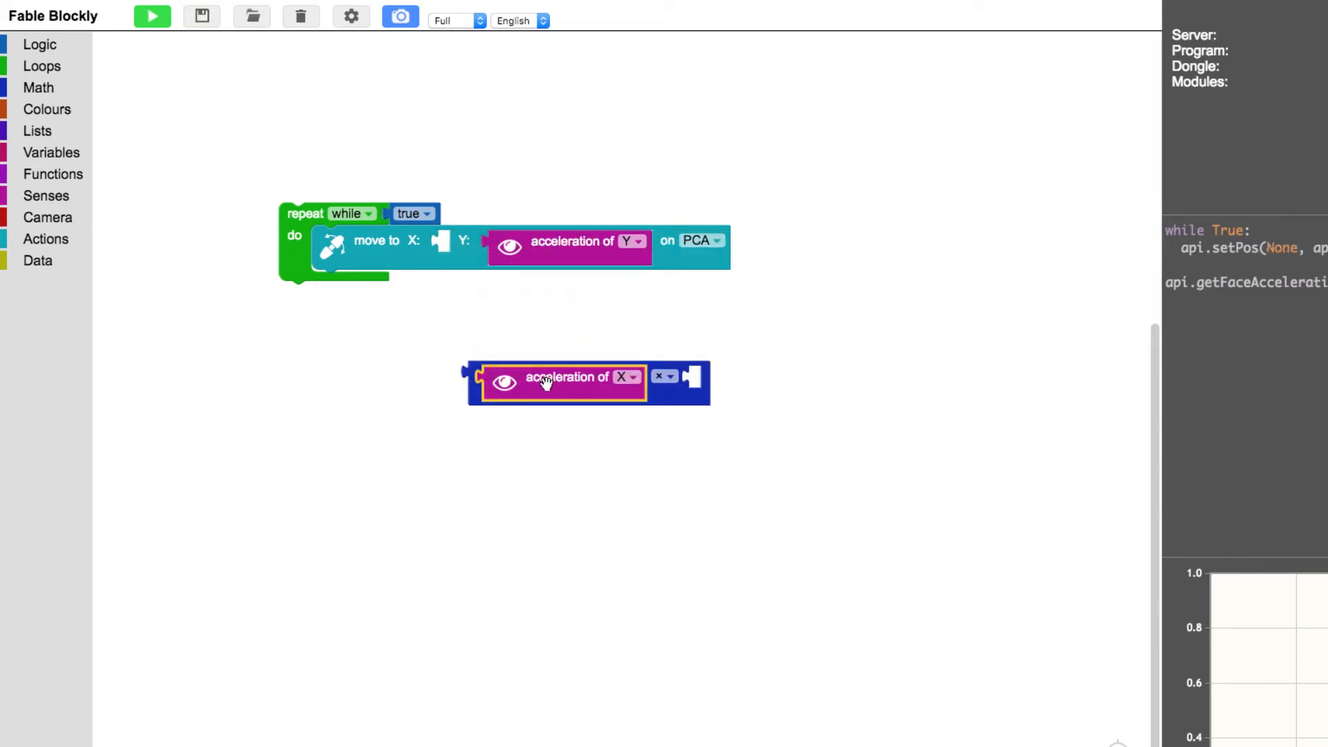
mouse_move(56, 100)
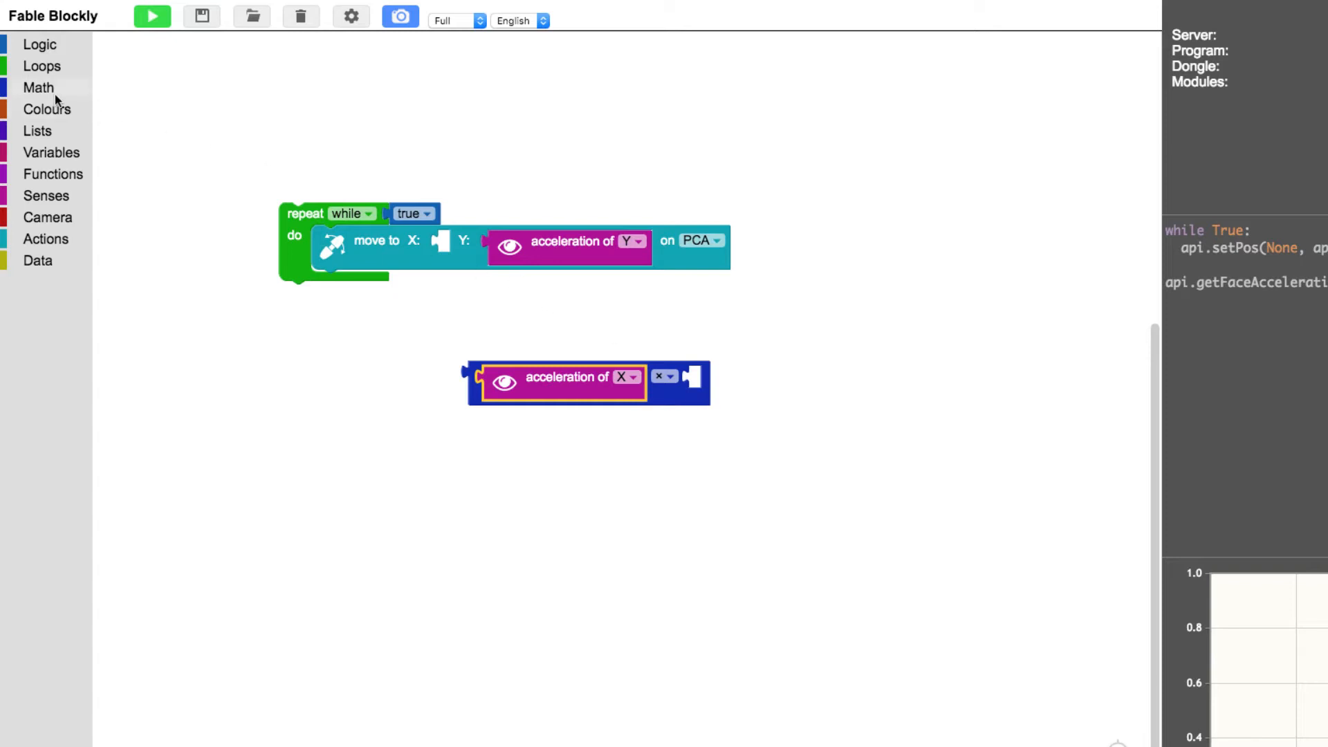
left_click(39, 87)
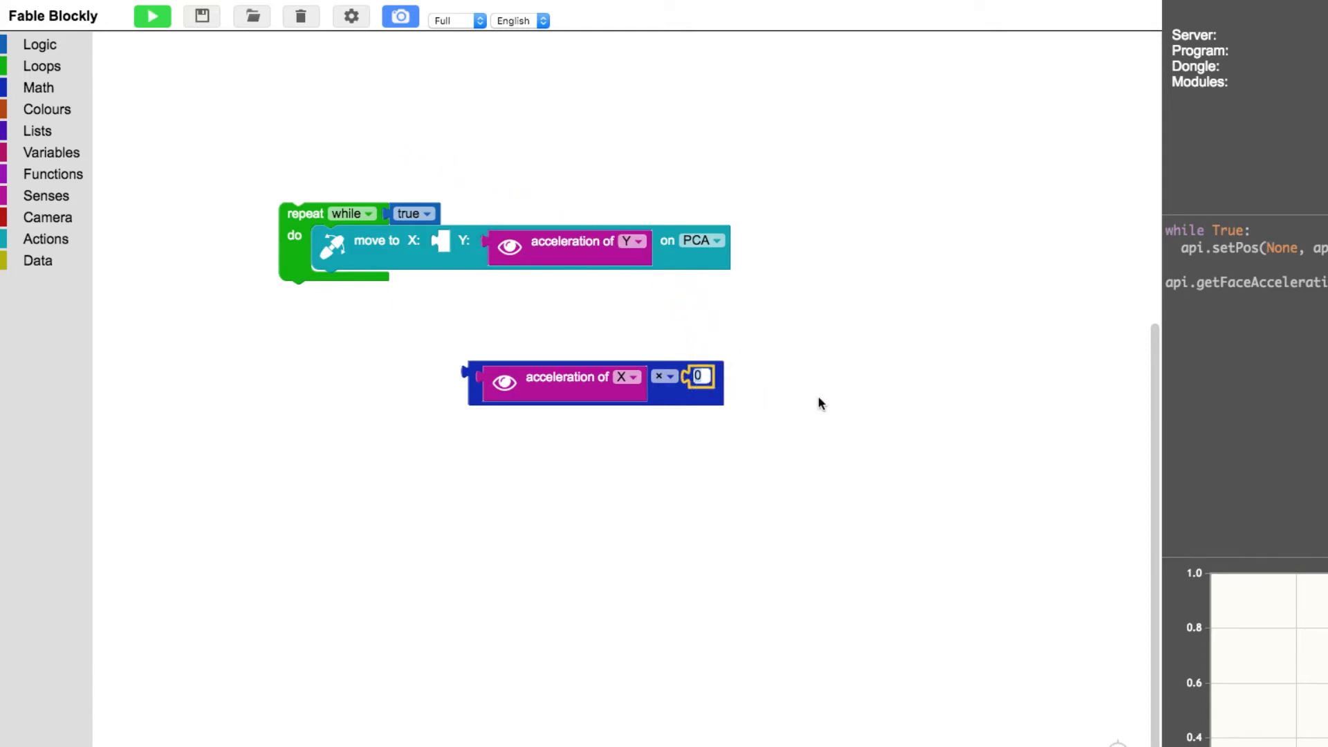
type("10")
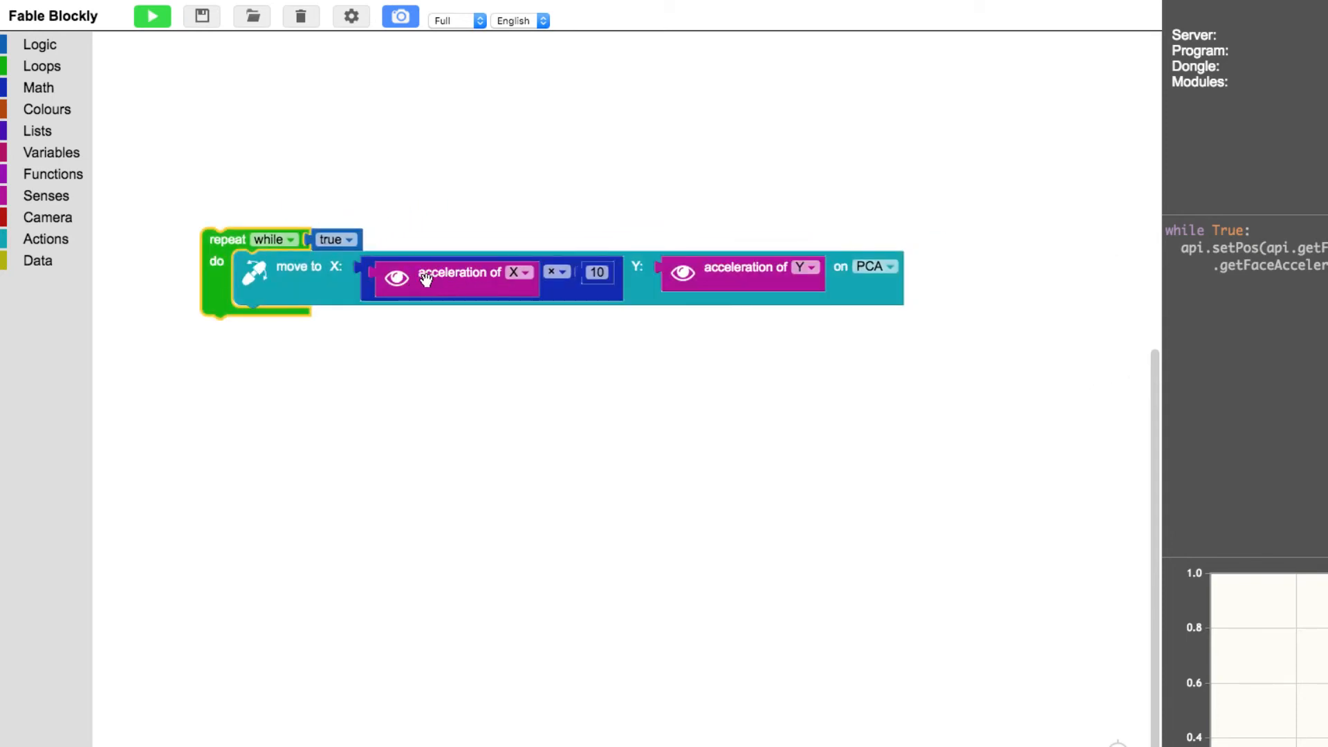
mouse_move(558, 299)
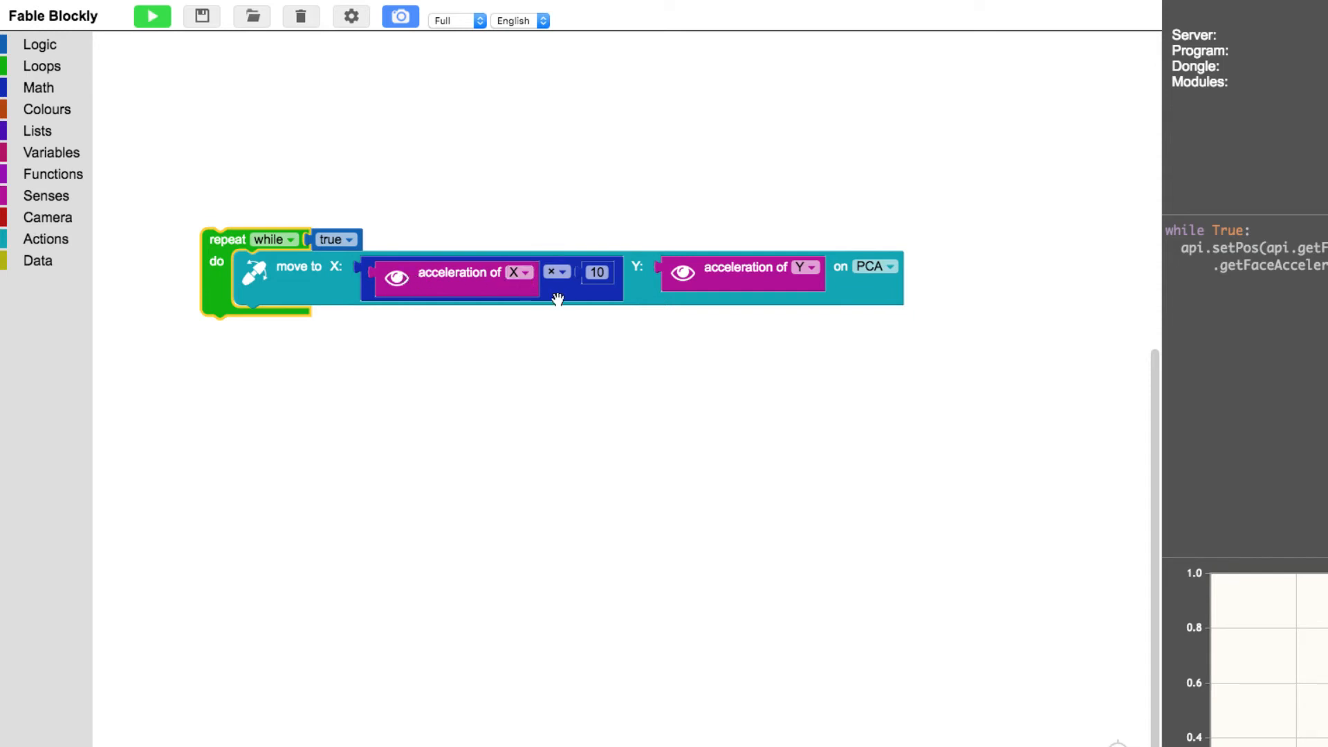
mouse_move(588, 290)
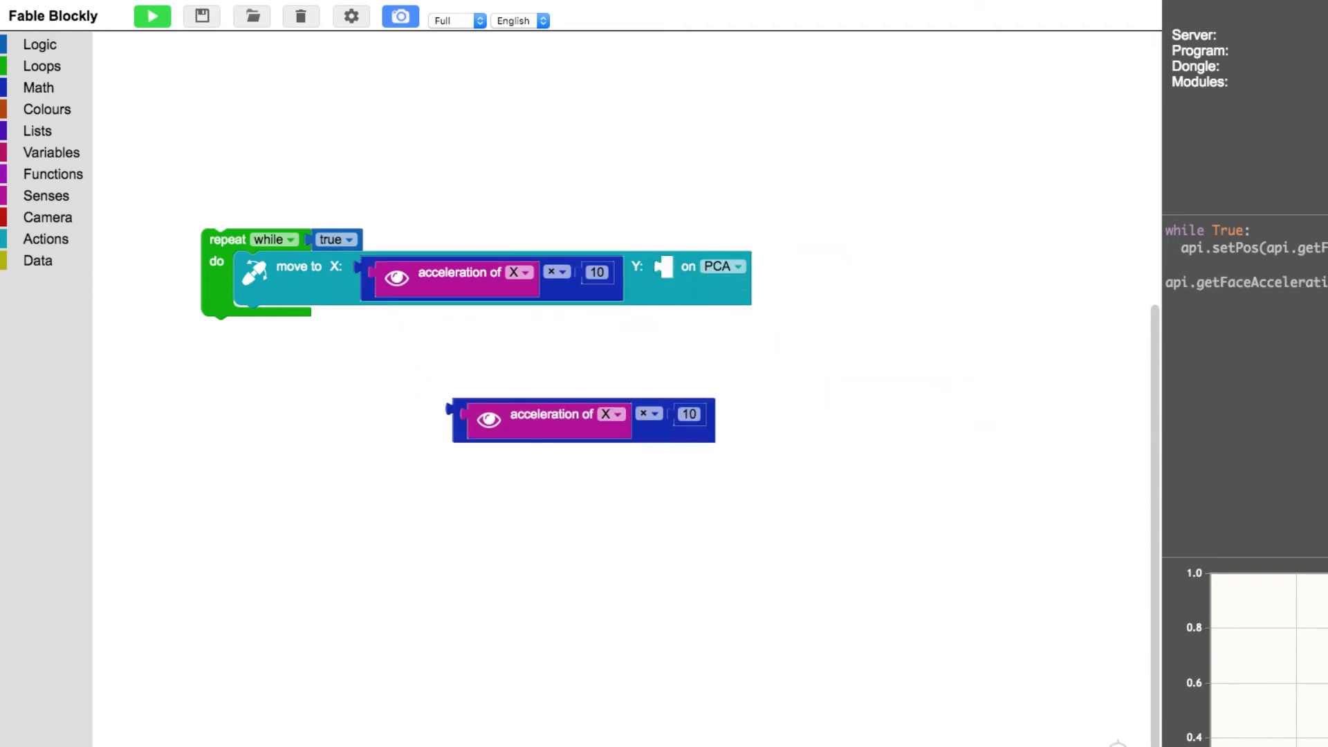
Step: Copy the X × 10 block, switch its axis to Y, and run
left_click(551, 419)
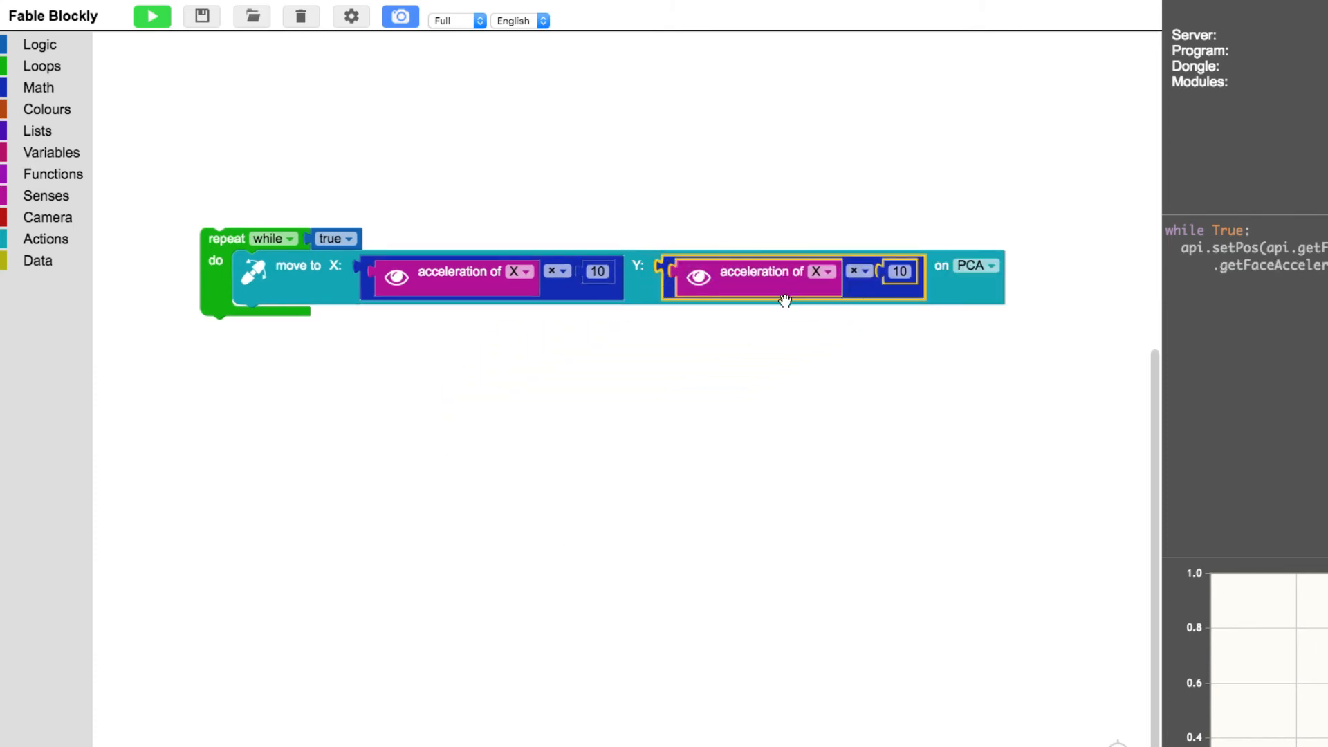
left_click(822, 272)
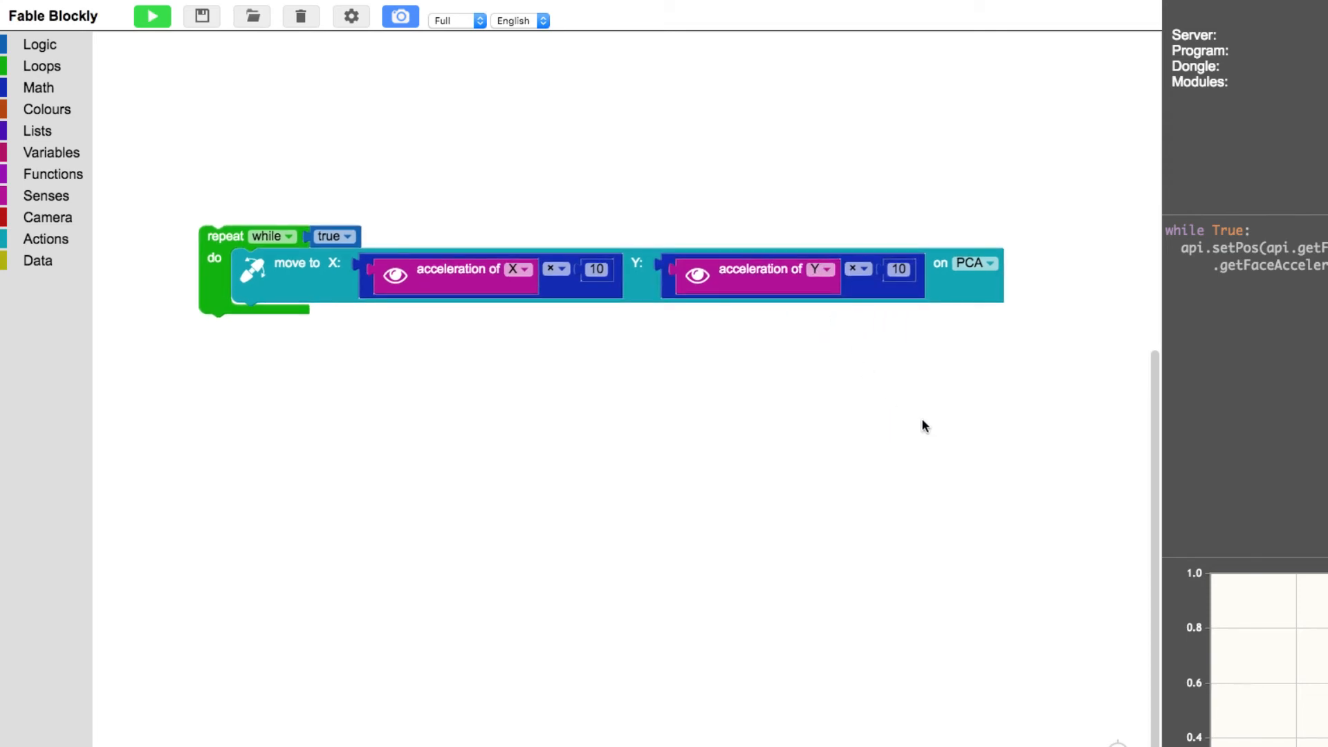
left_click(152, 16)
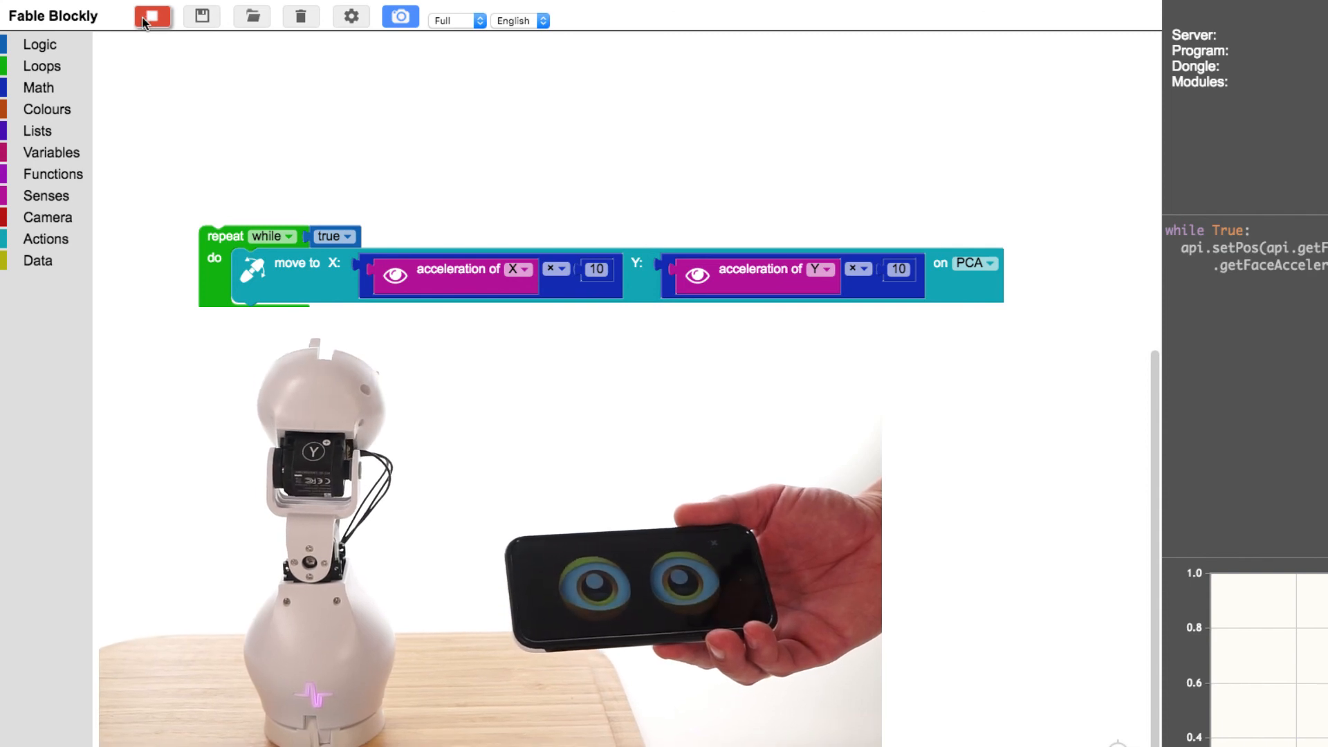